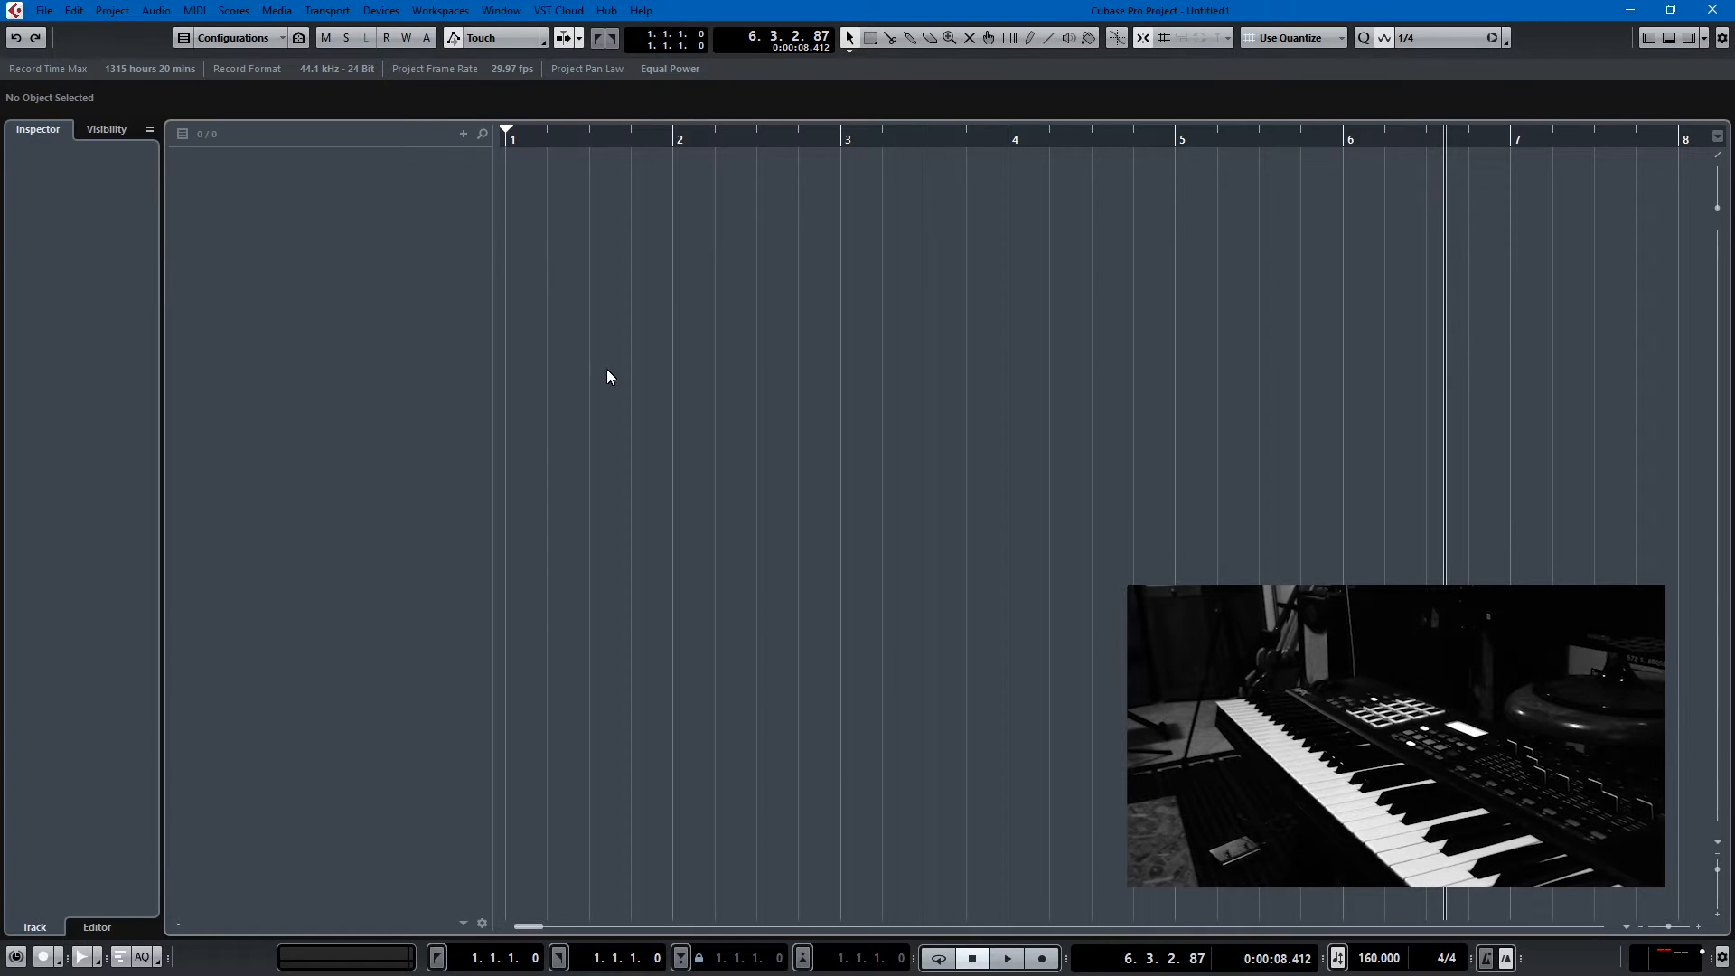
mouse_move(368, 275)
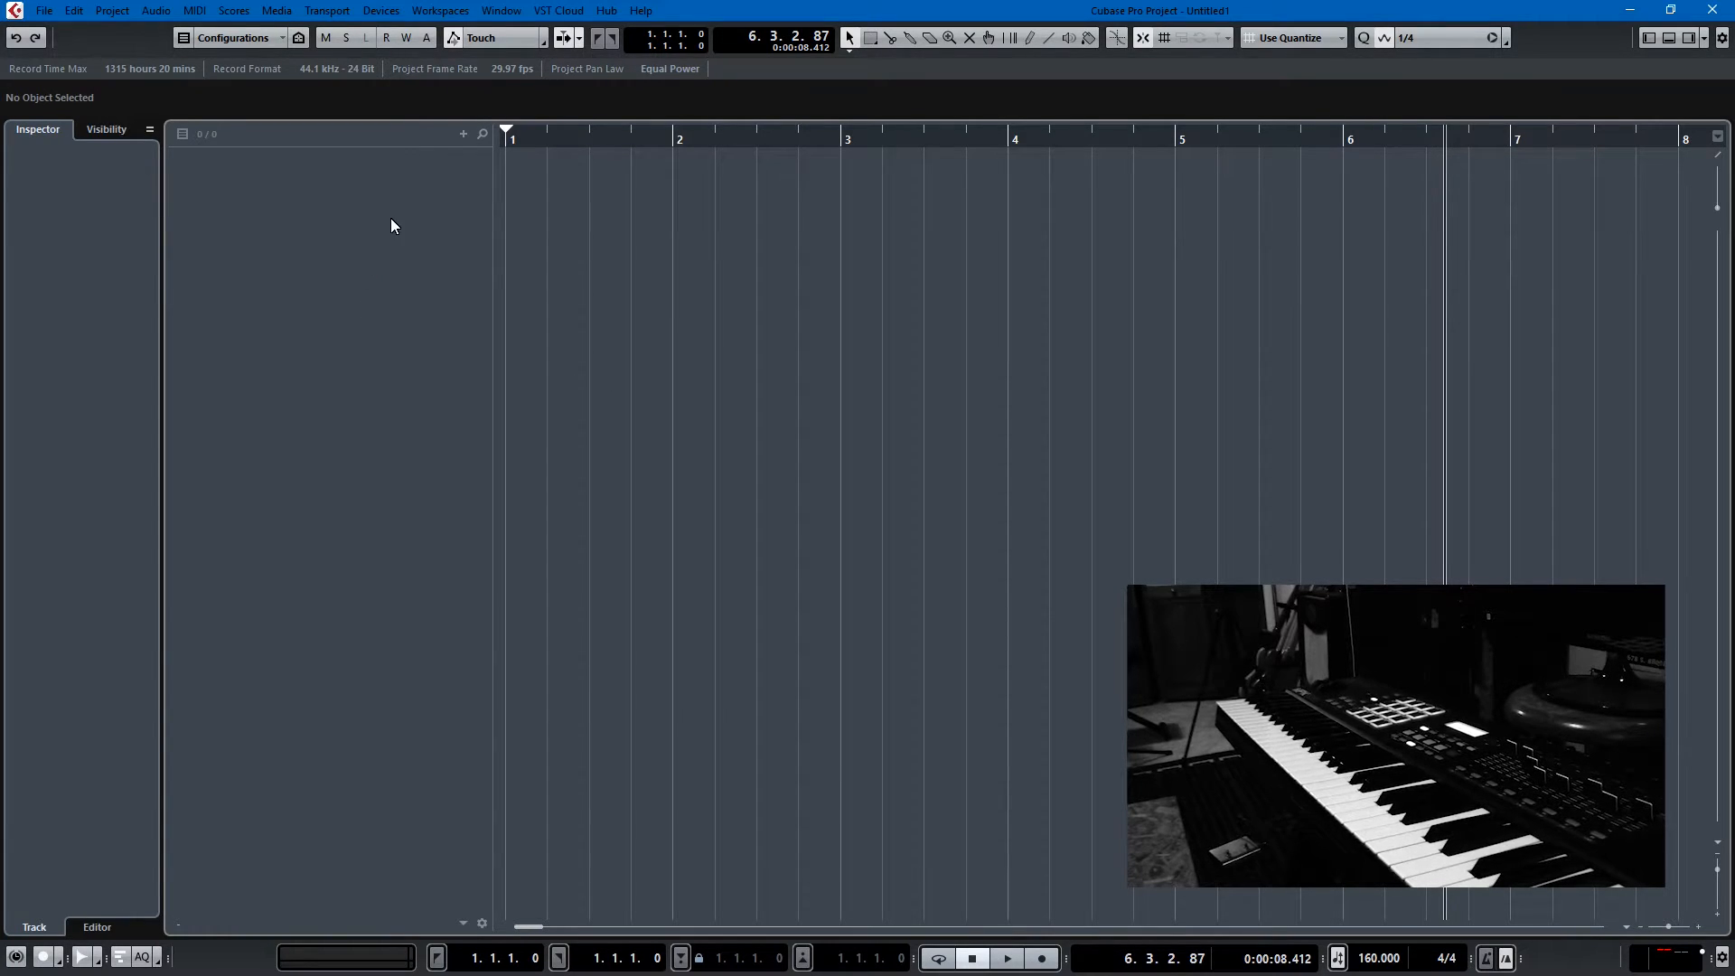
Add a HALion Sonic SE instrument track and draw an empty part from bar 2 to bar 6.
right_click(391, 226)
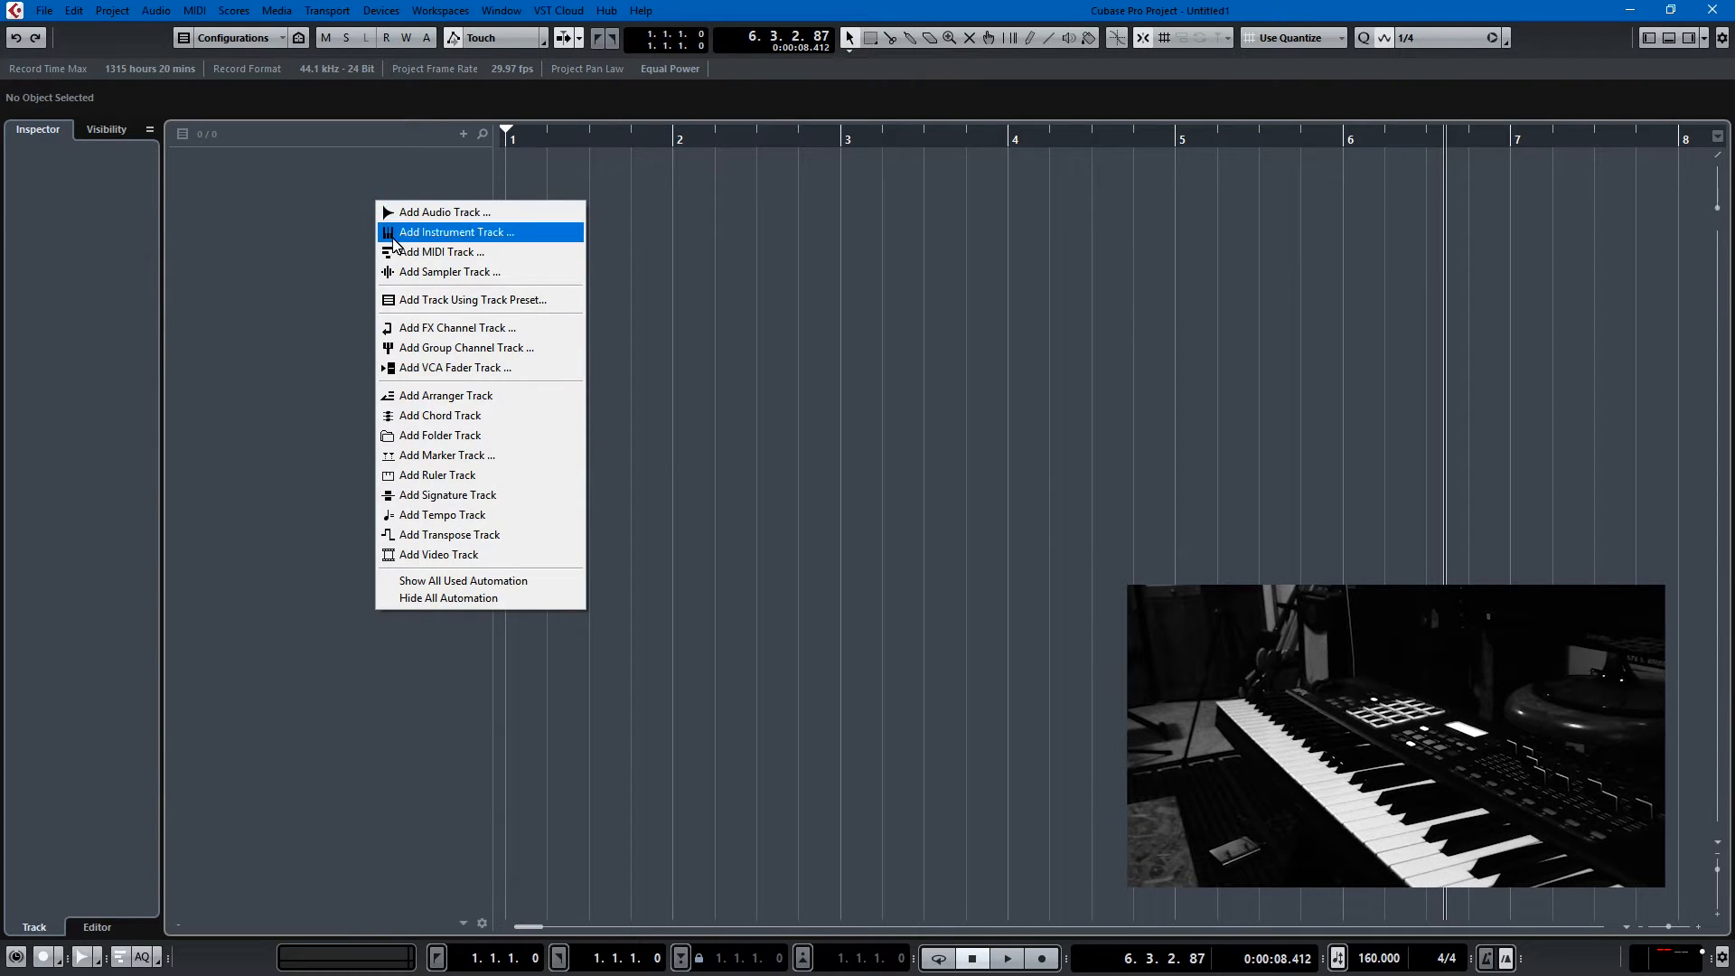
click(458, 231)
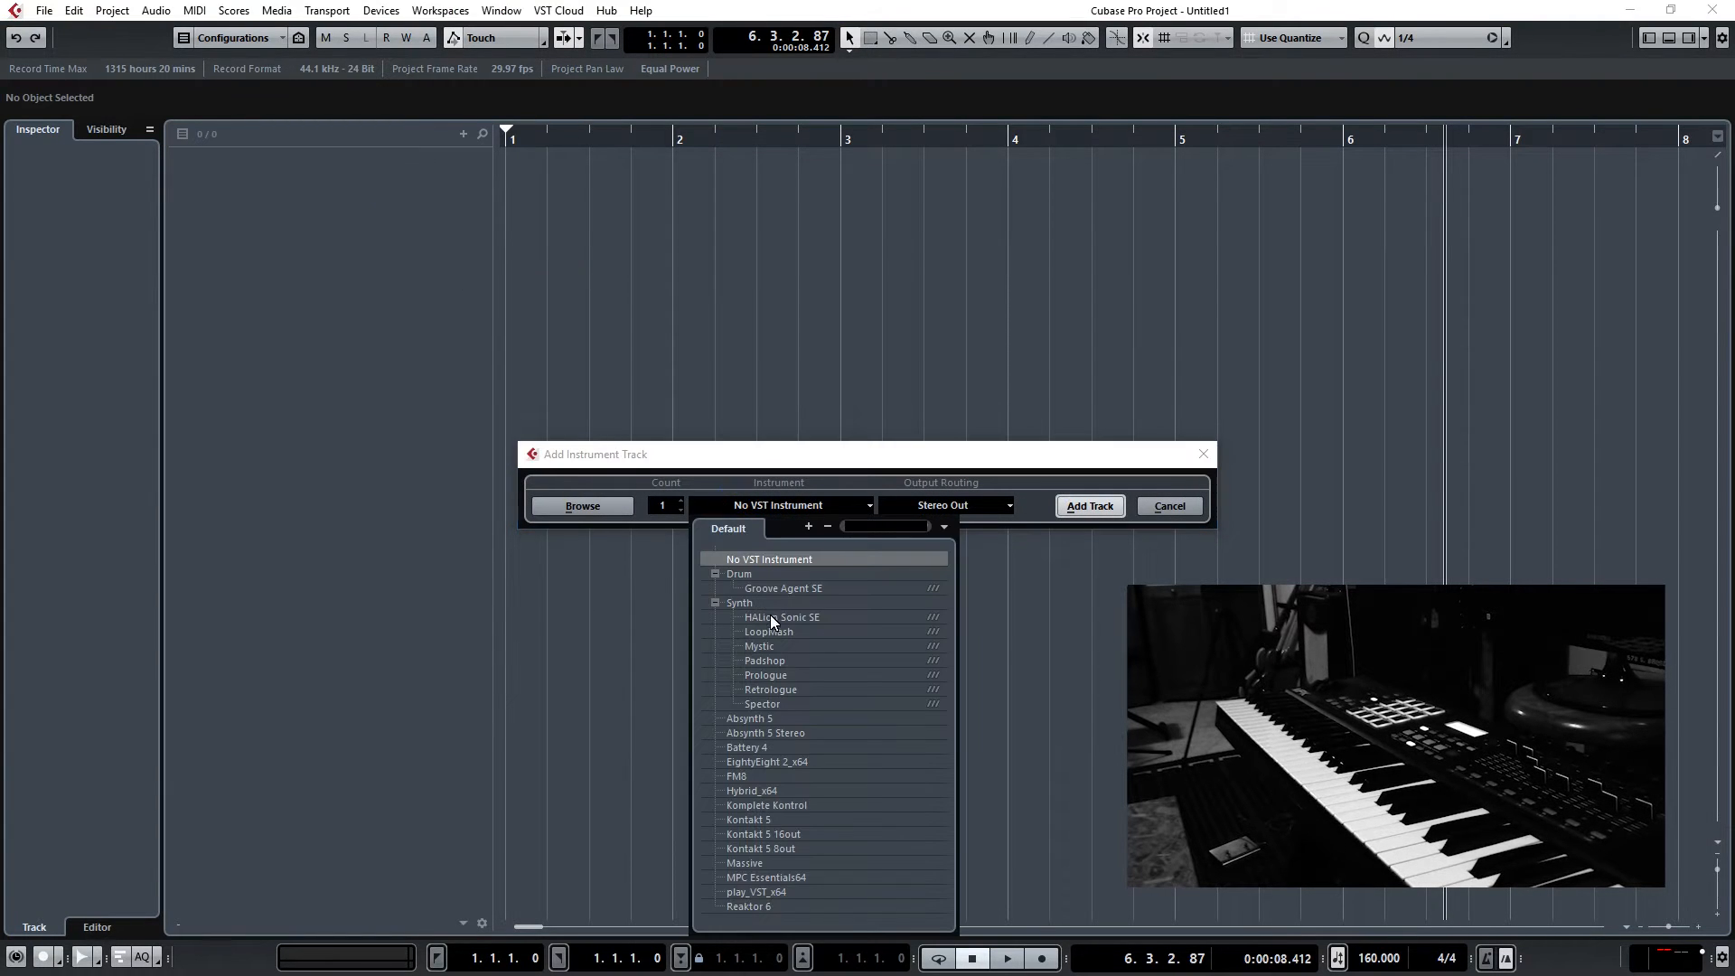
click(1088, 507)
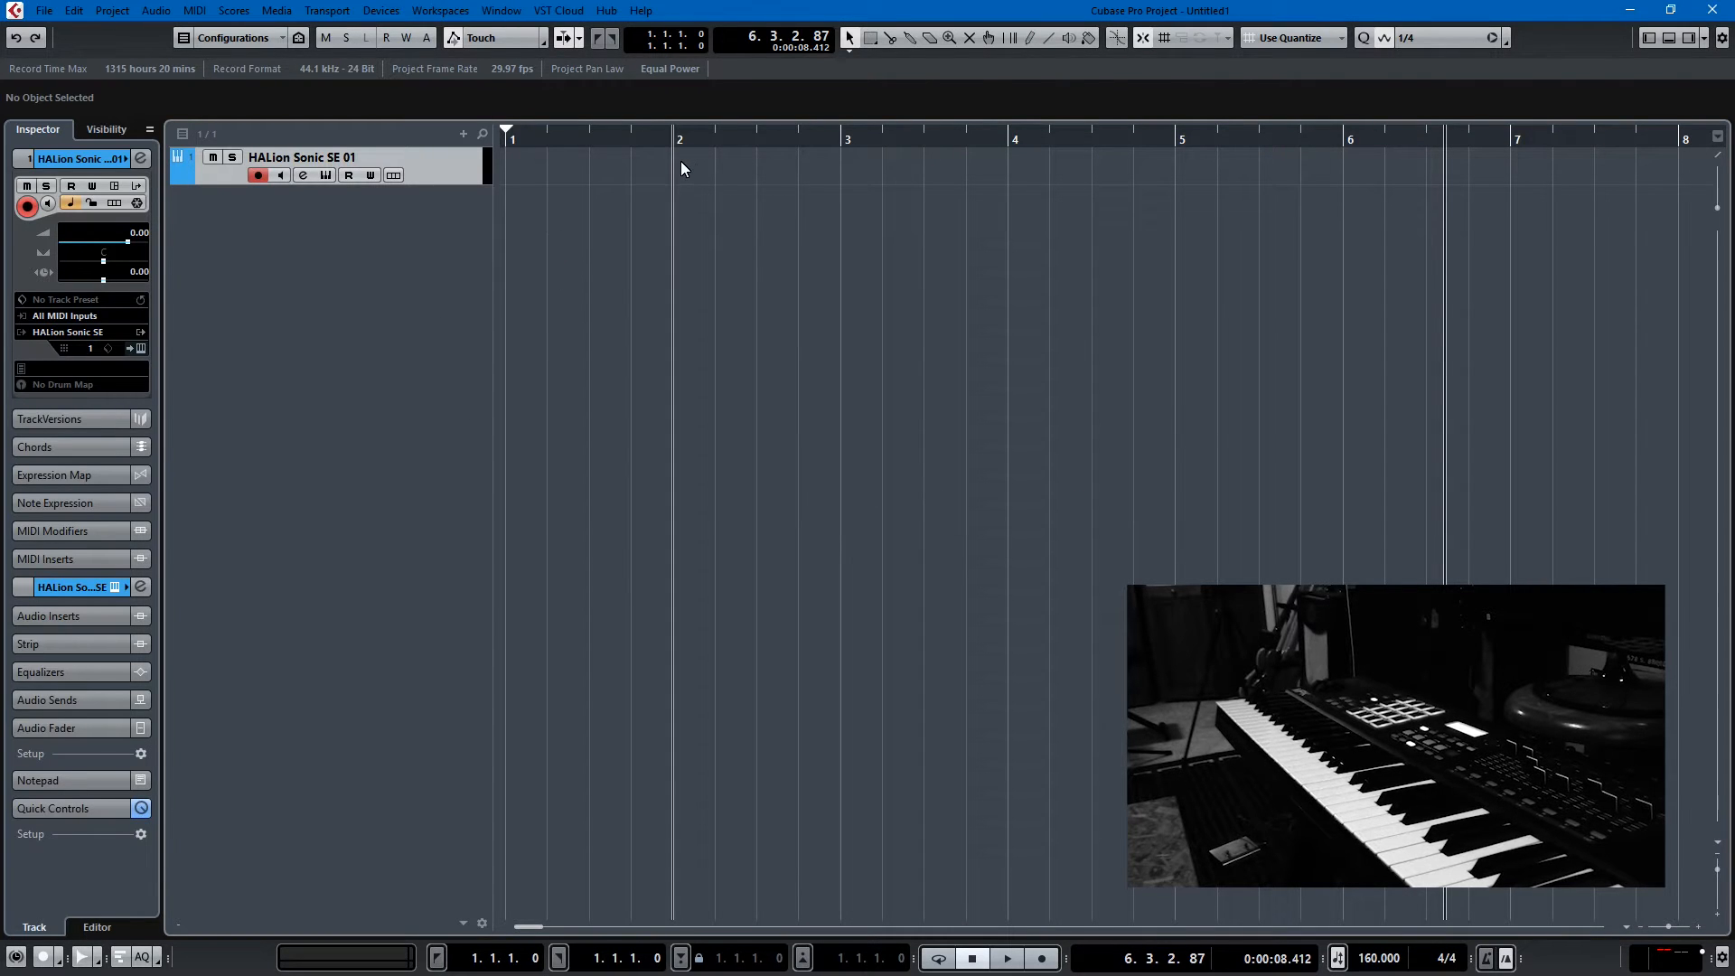
drag(678, 166, 1005, 166)
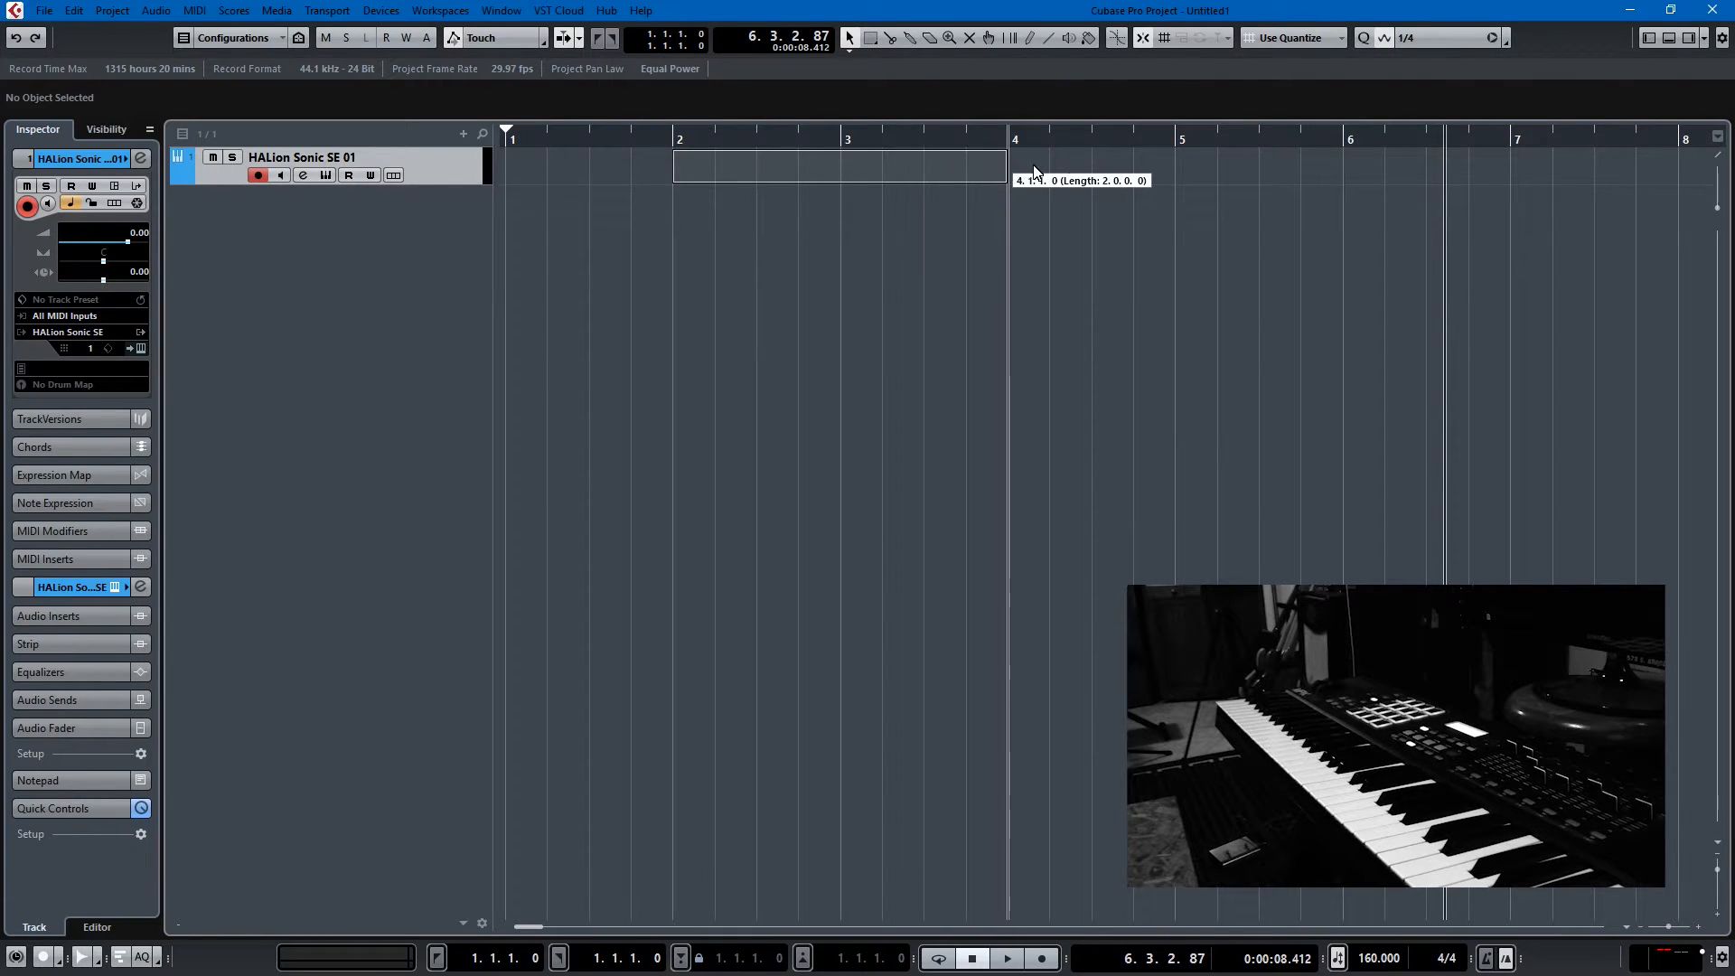
drag(1007, 166, 1339, 167)
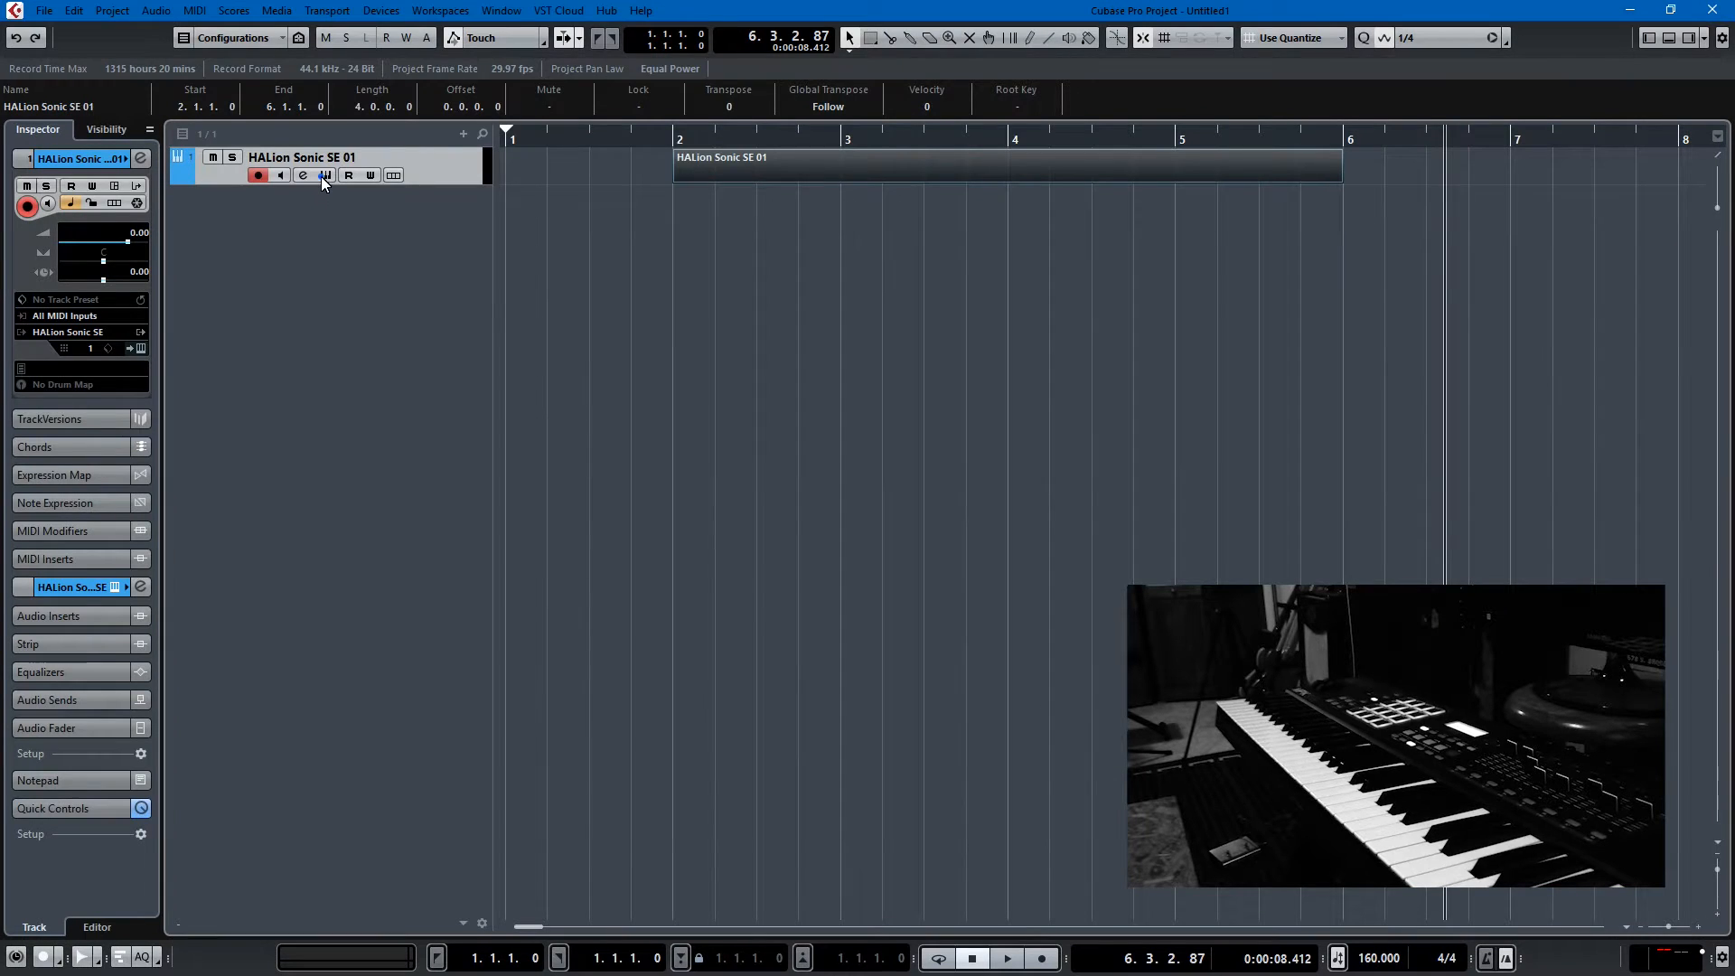
Load the [GM 004] Honky-Tonk Piano program into HALion Sonic SE from the instrument panel.
click(326, 175)
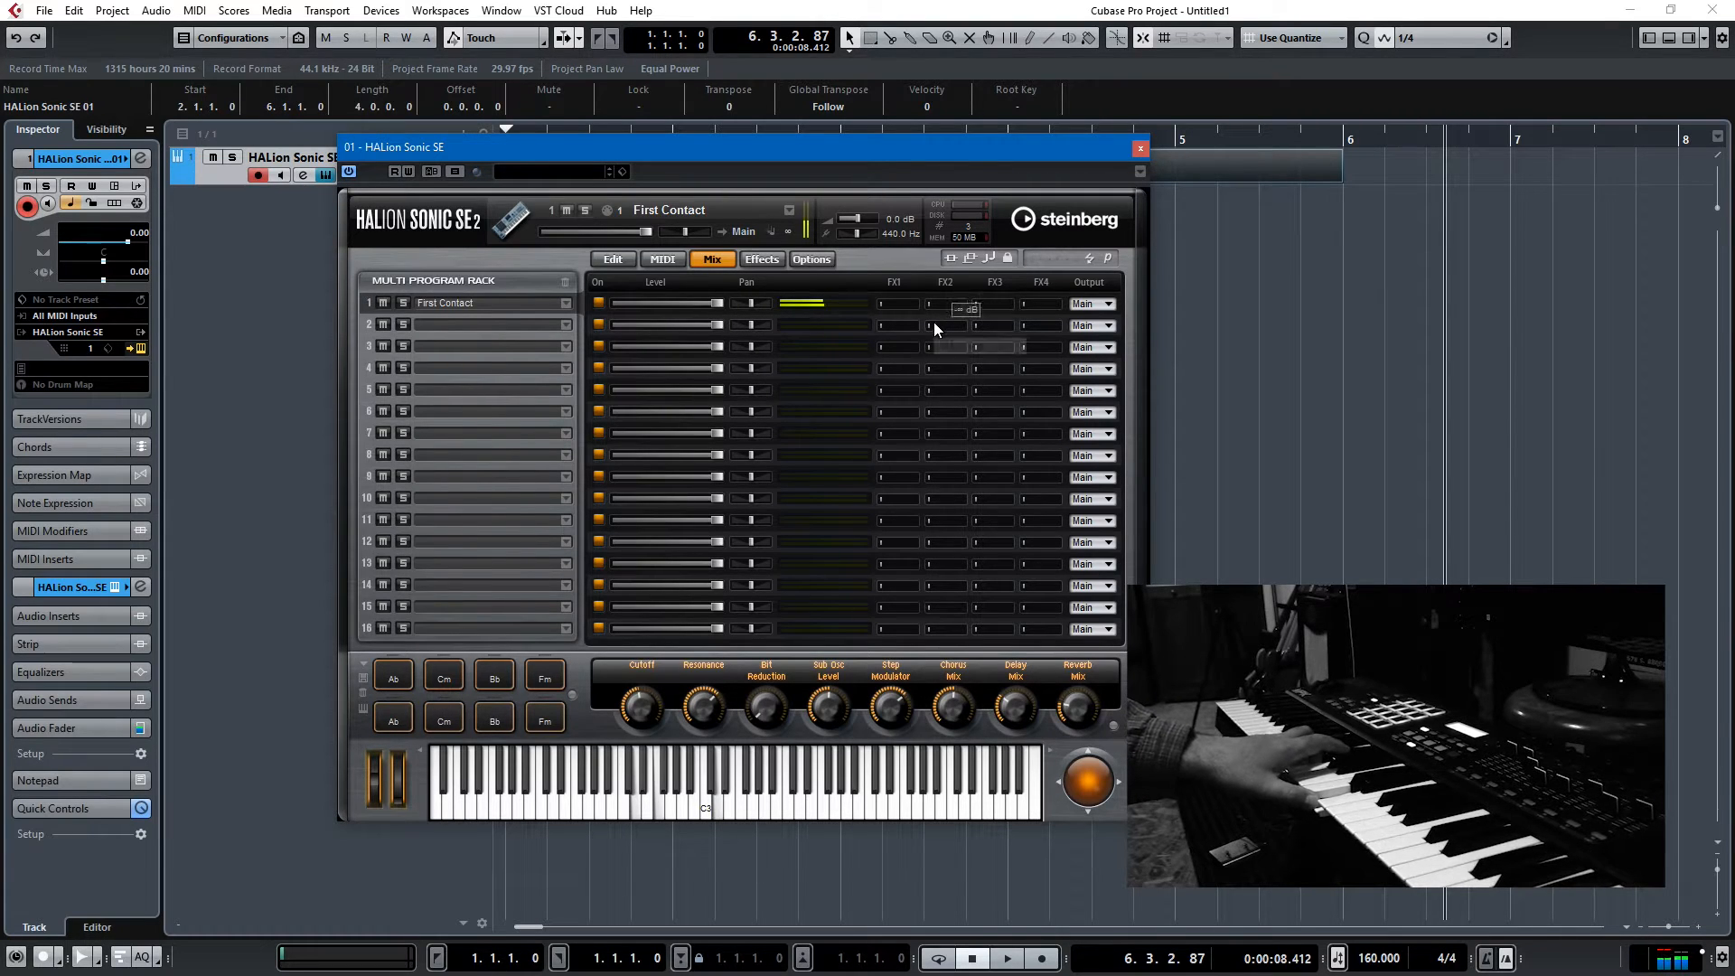
mouse_move(613, 258)
text(acous)
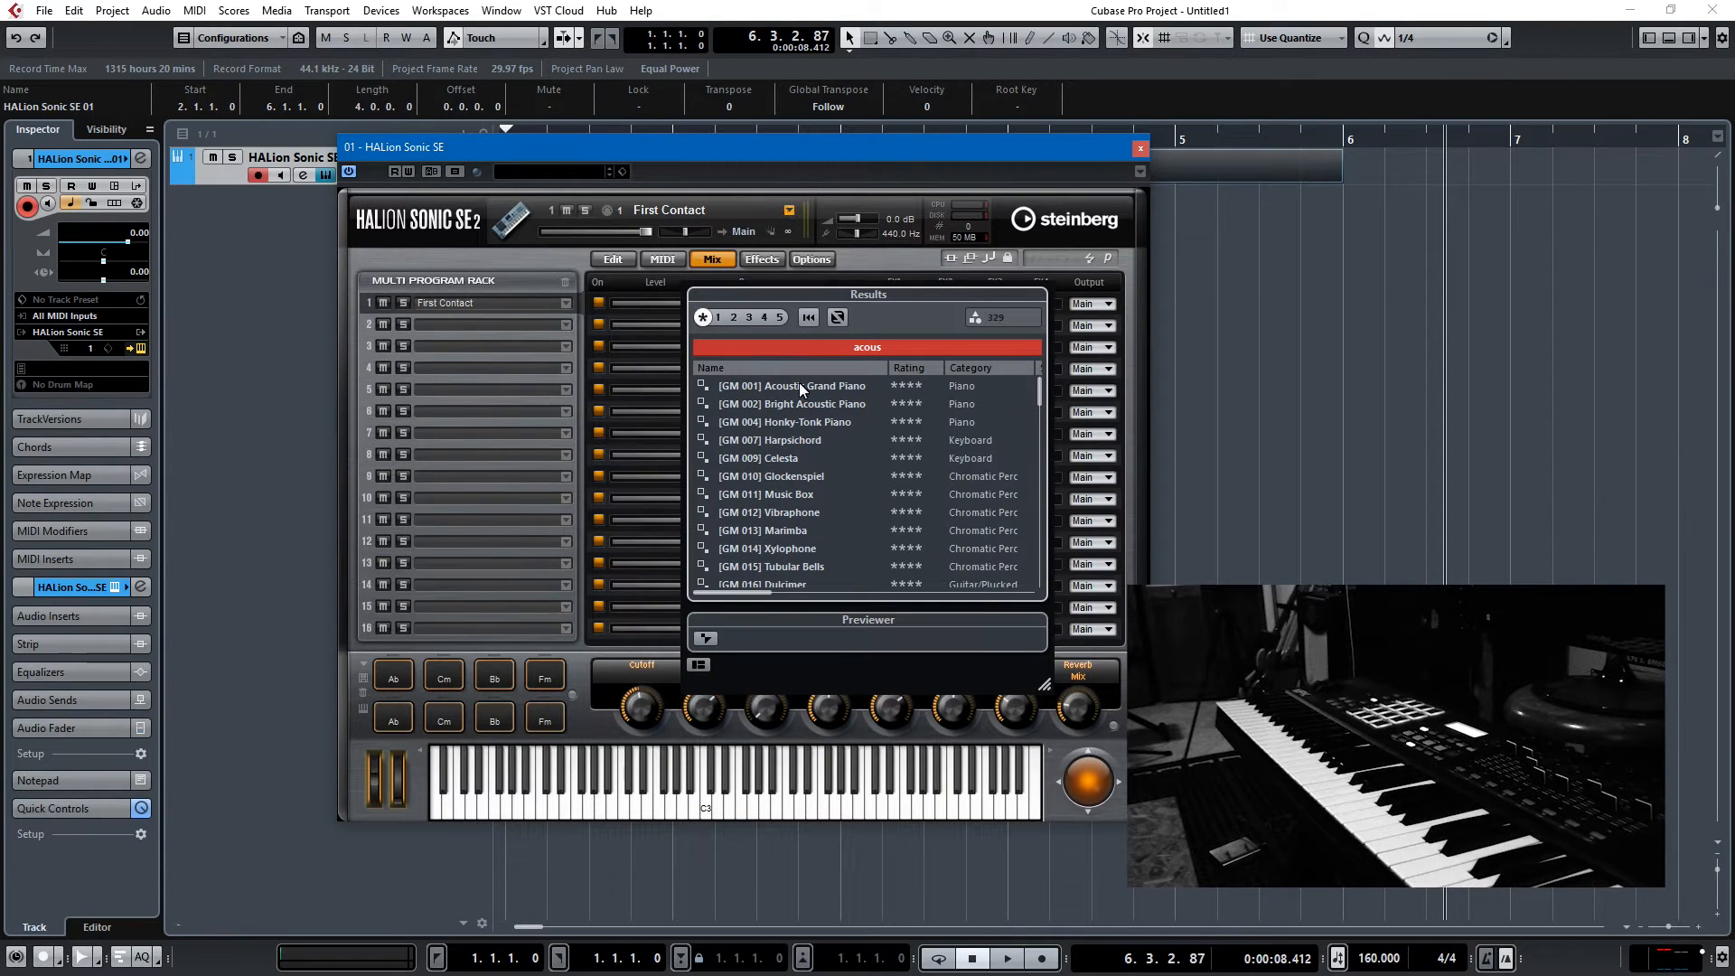
double_click(785, 422)
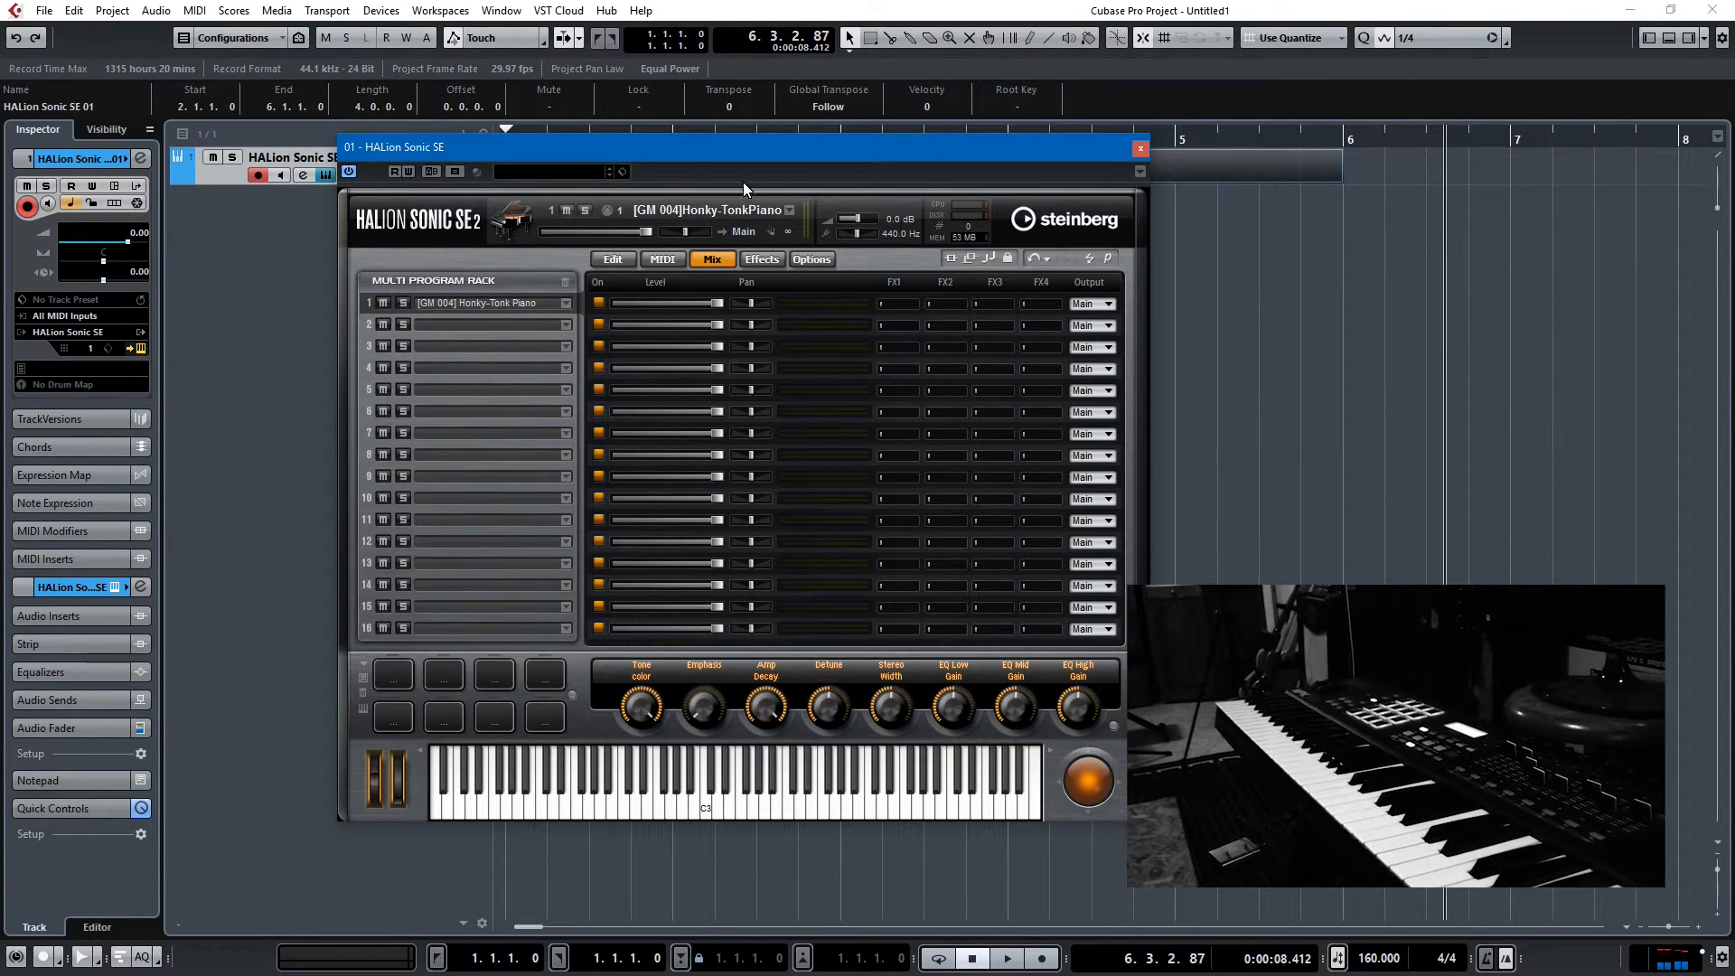
mouse_move(989, 119)
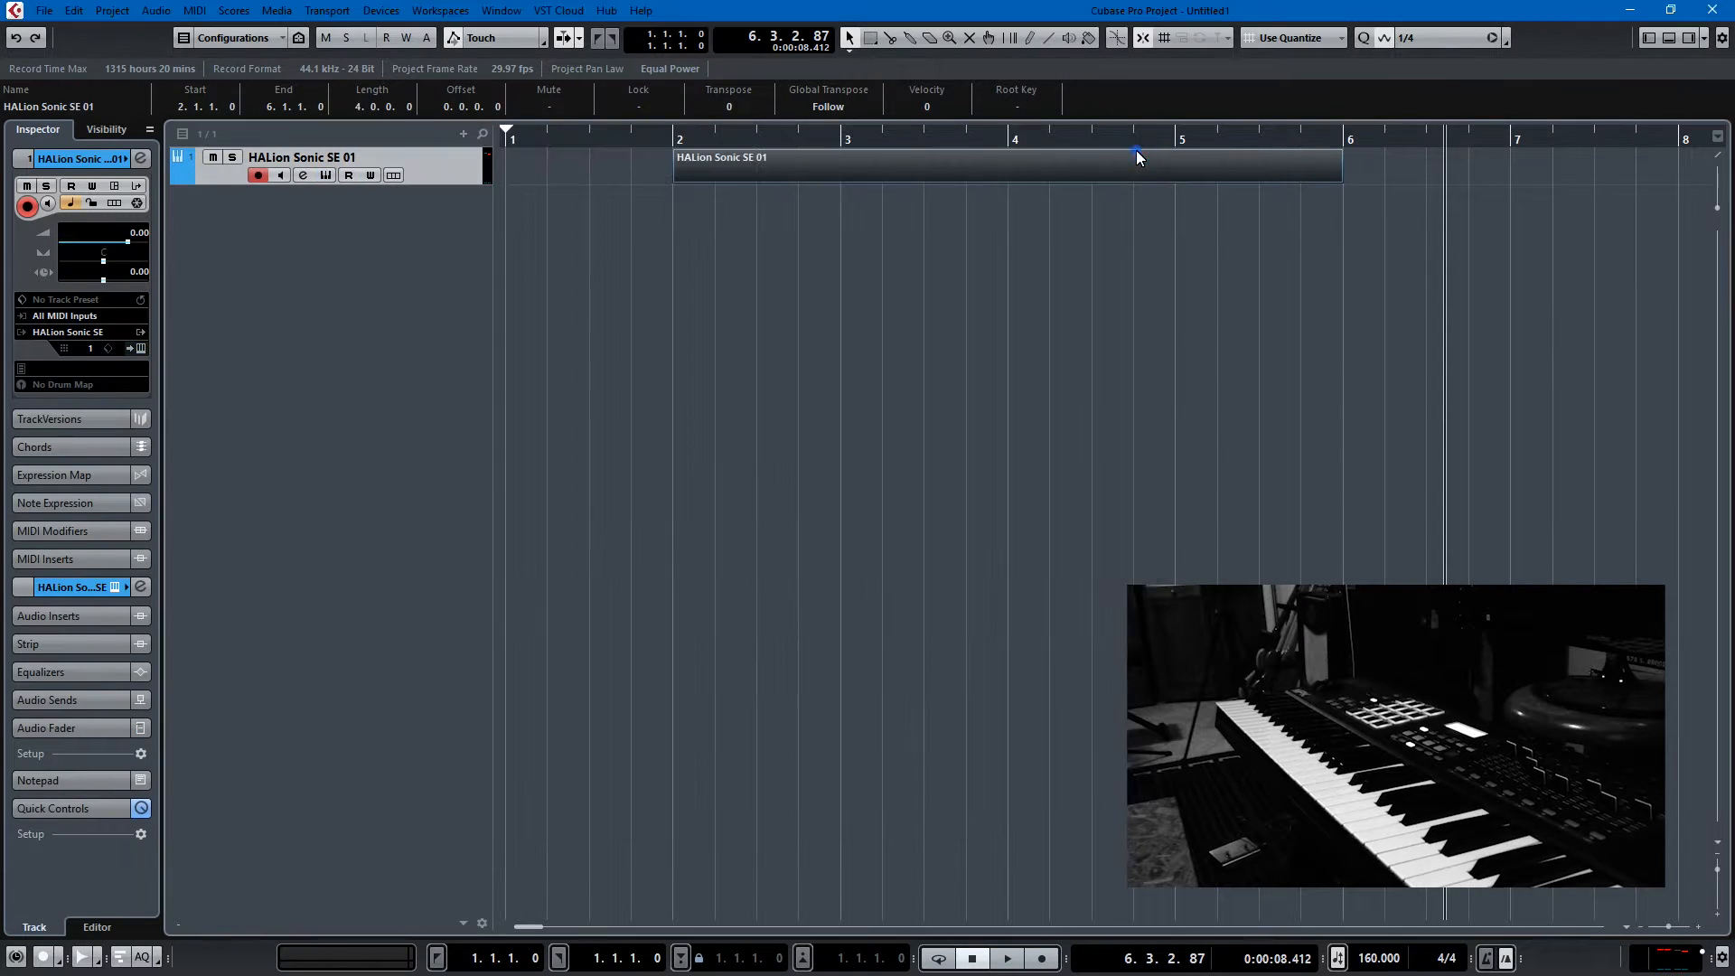
Open the part in the Key Editor and switch on Step Input.
double_click(996, 166)
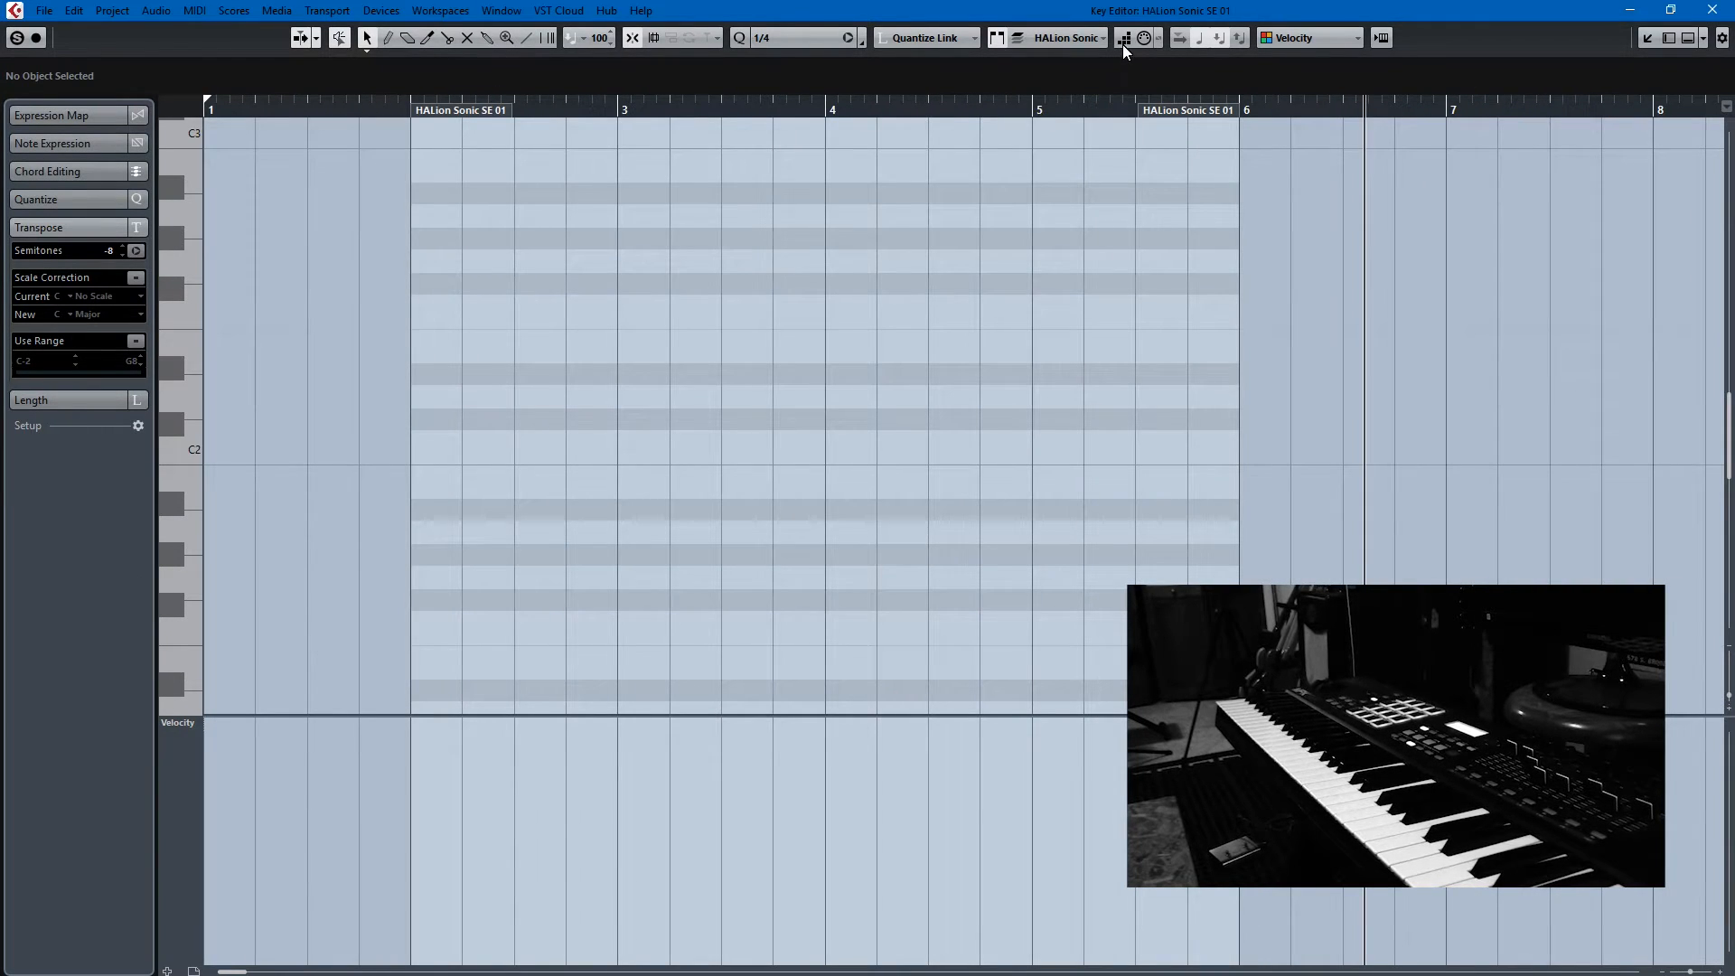
mouse_move(1122, 38)
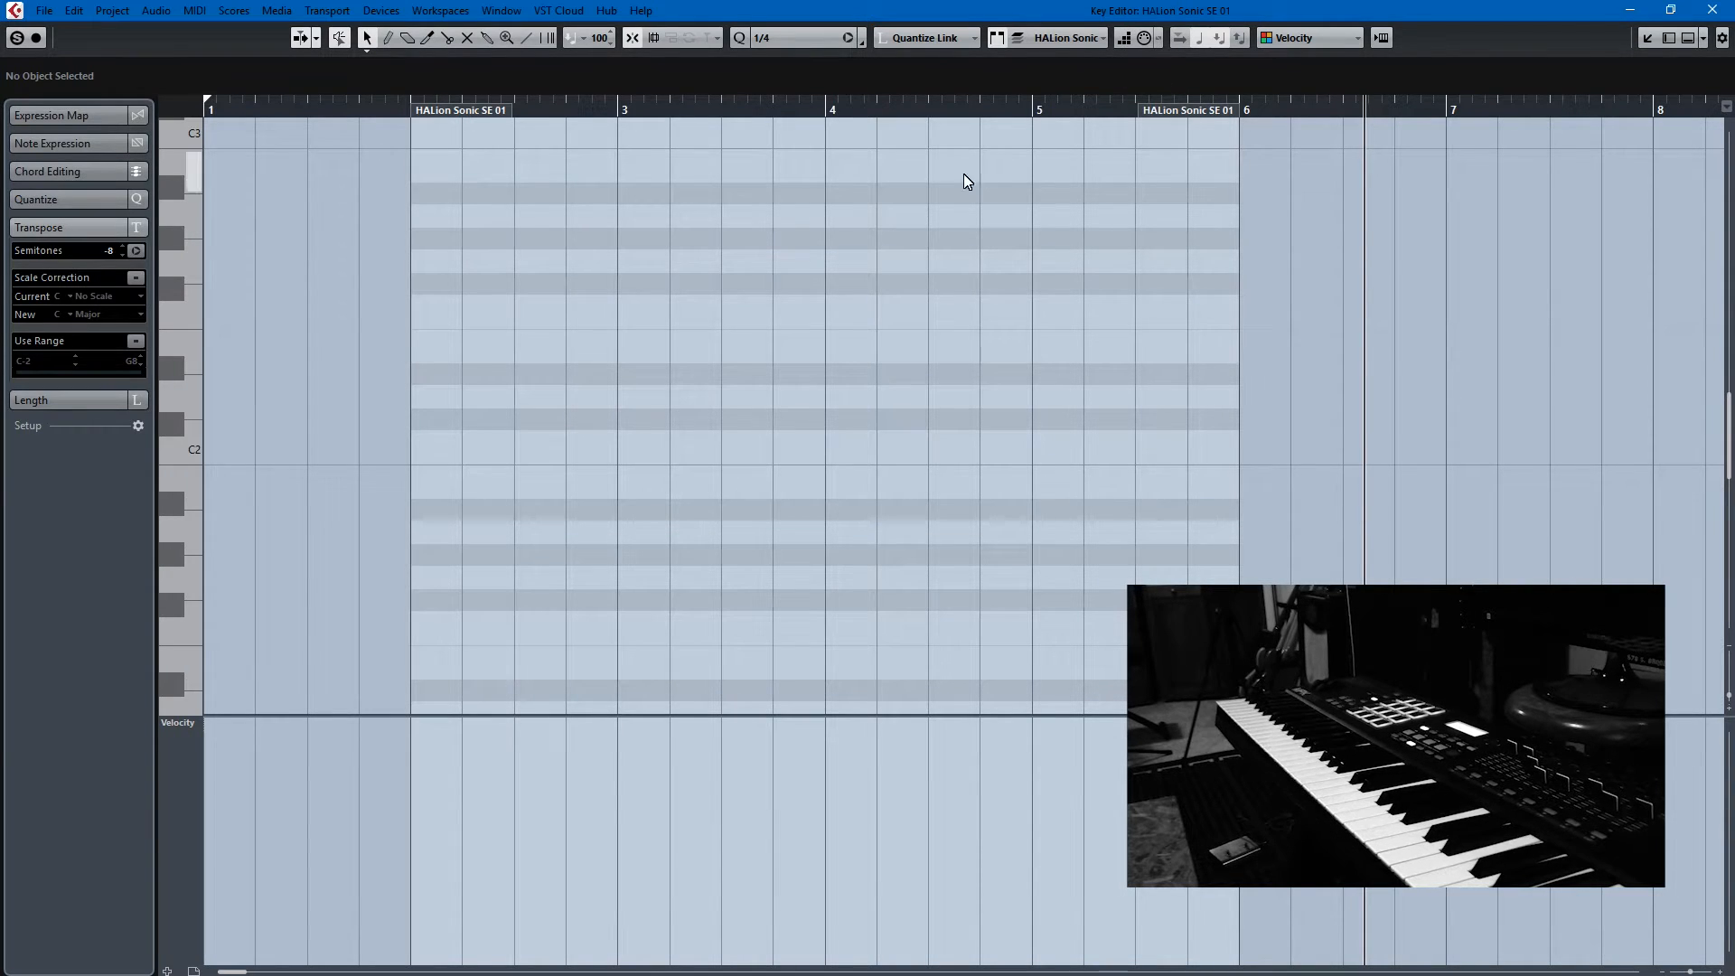
click(1283, 432)
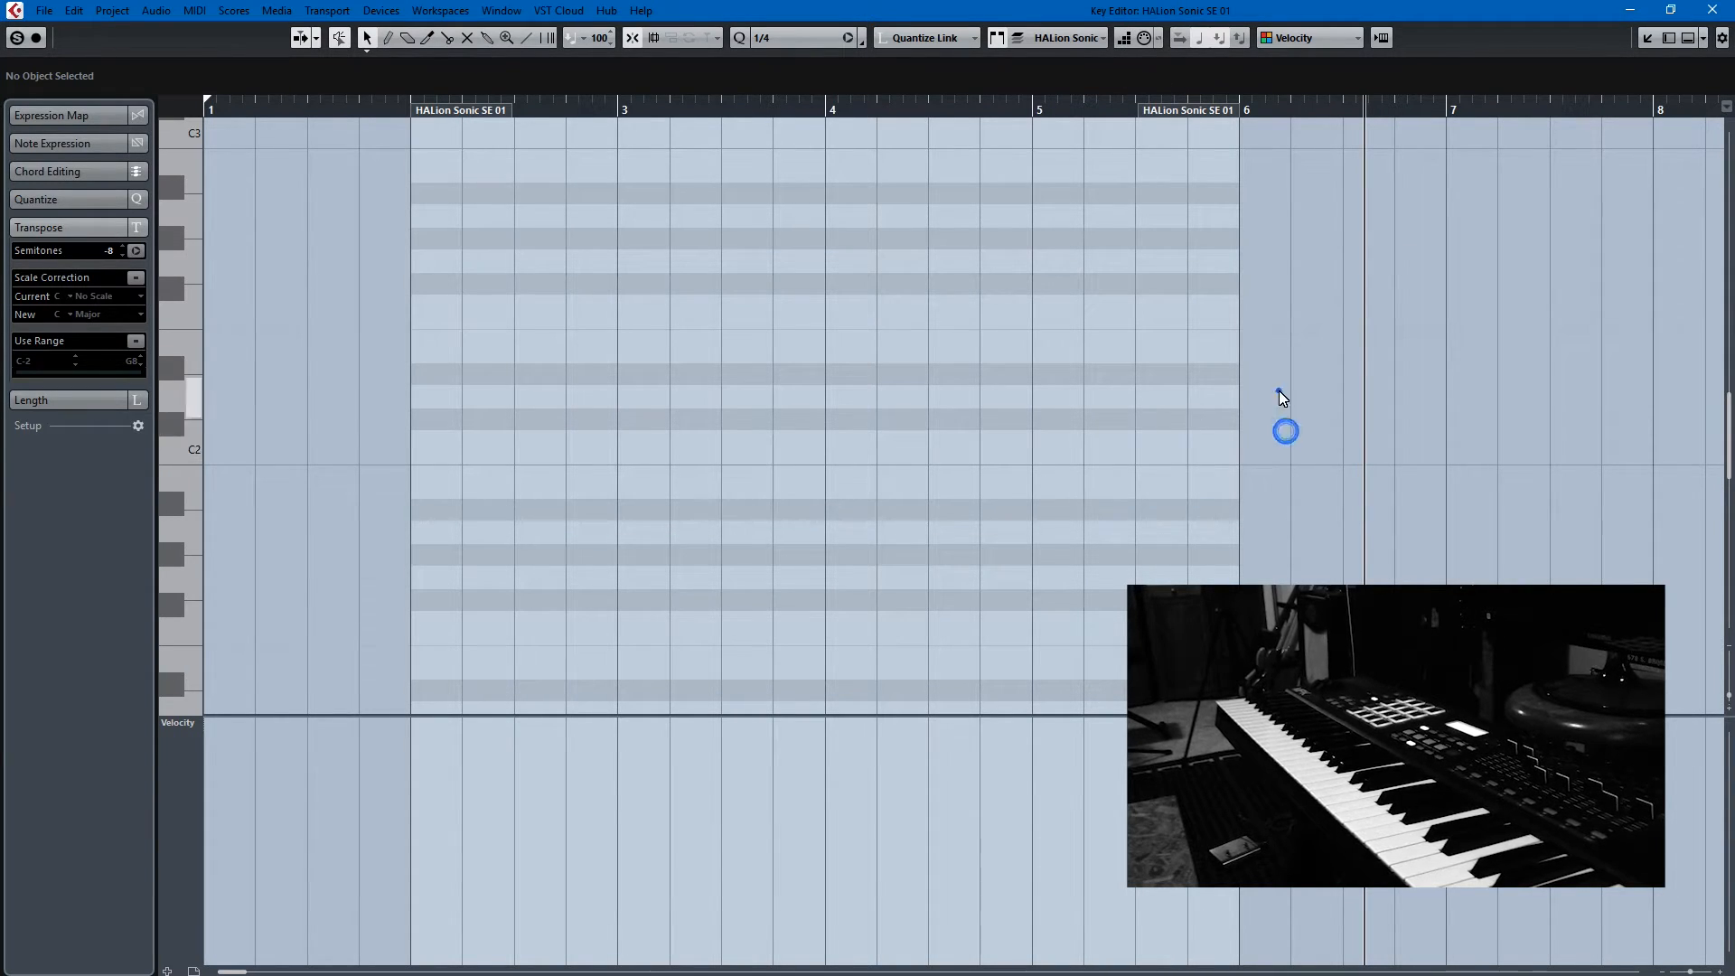
mouse_move(1124, 38)
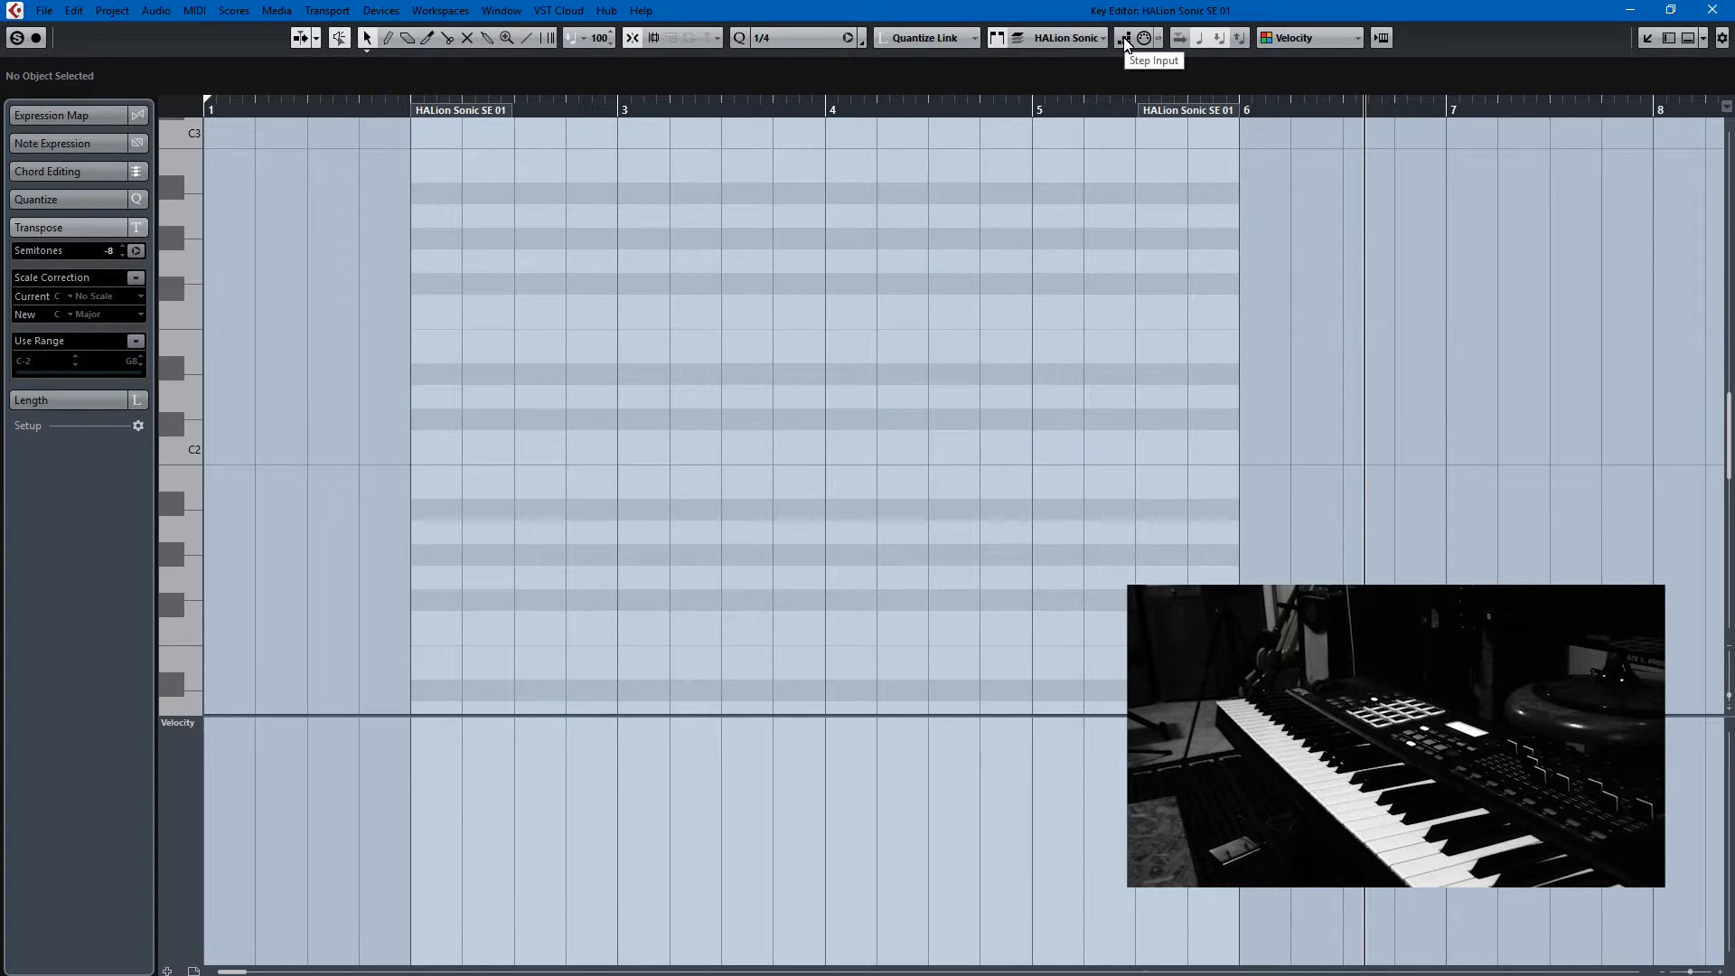
click(1125, 38)
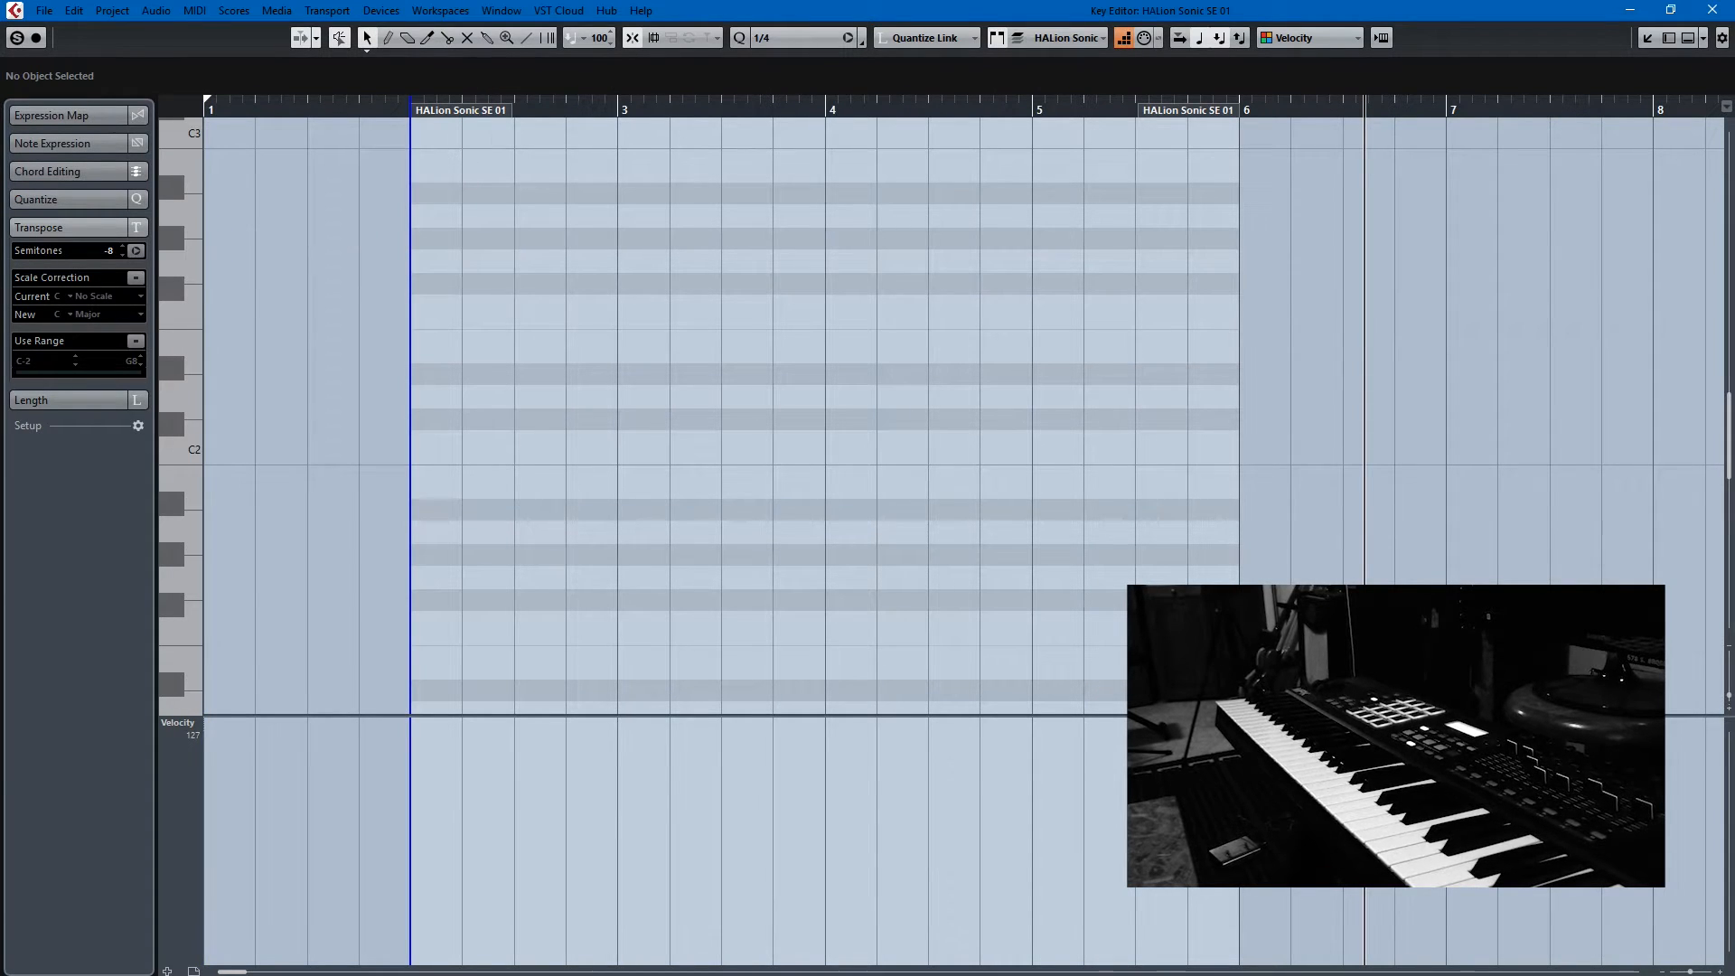
Set the step length to 1/16 and step-record the sixteenth-note run from bar 2 to bar 4.
click(798, 37)
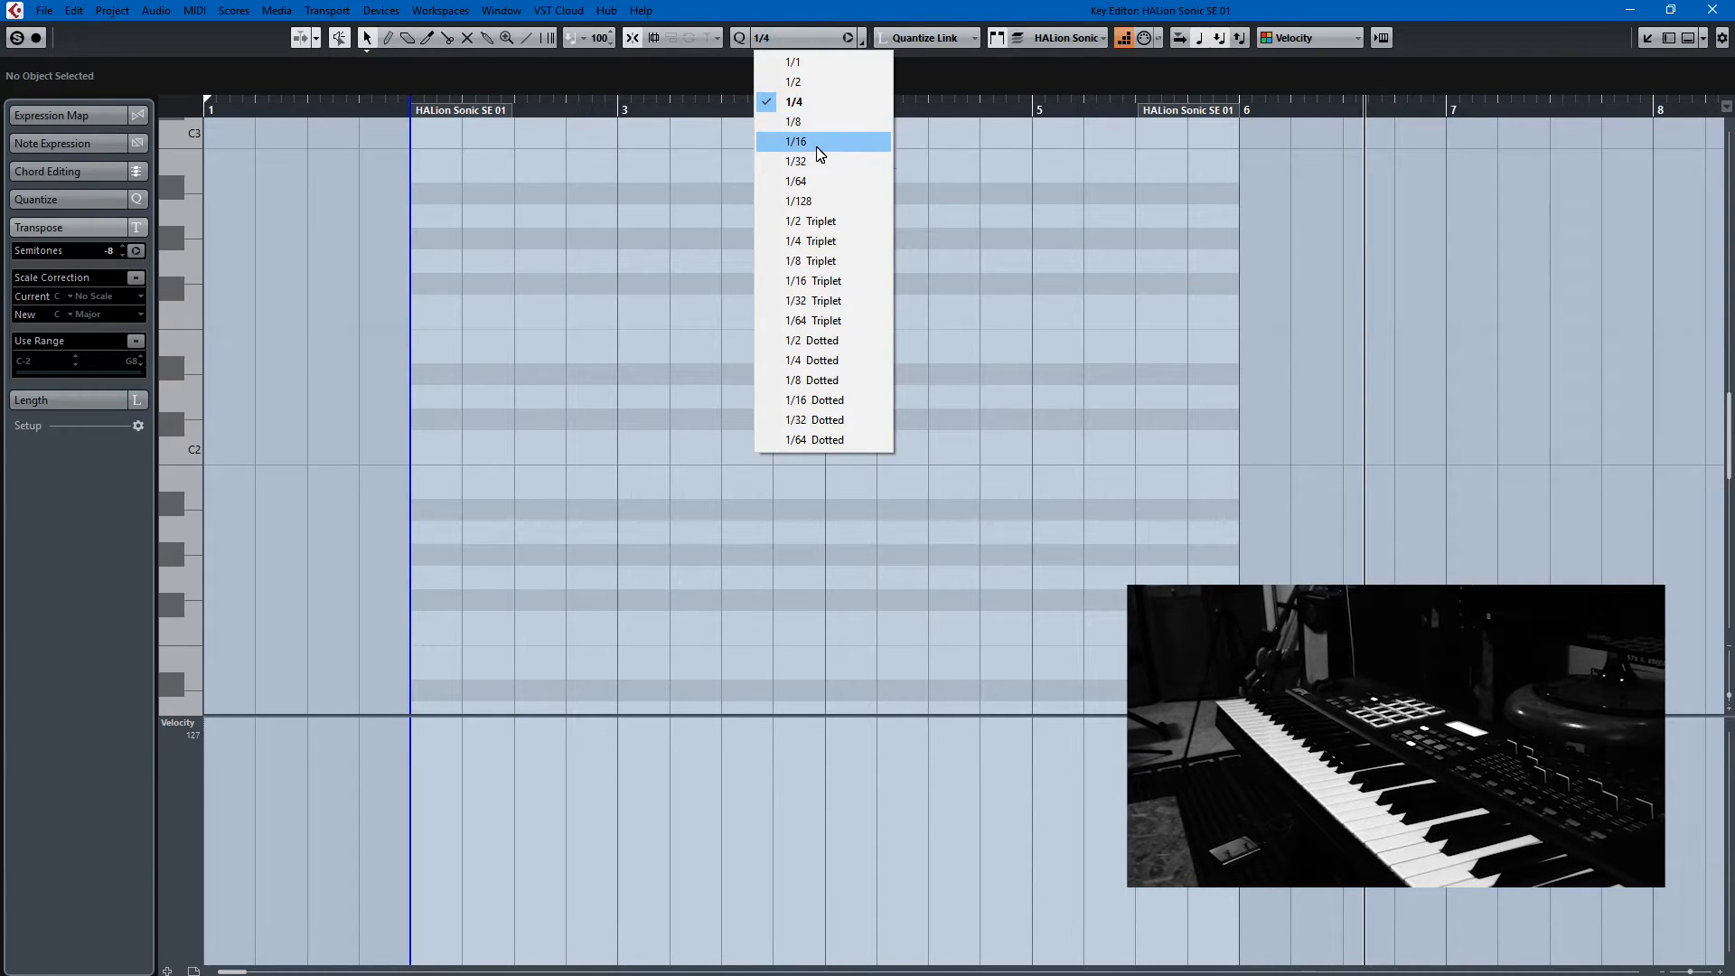
click(796, 141)
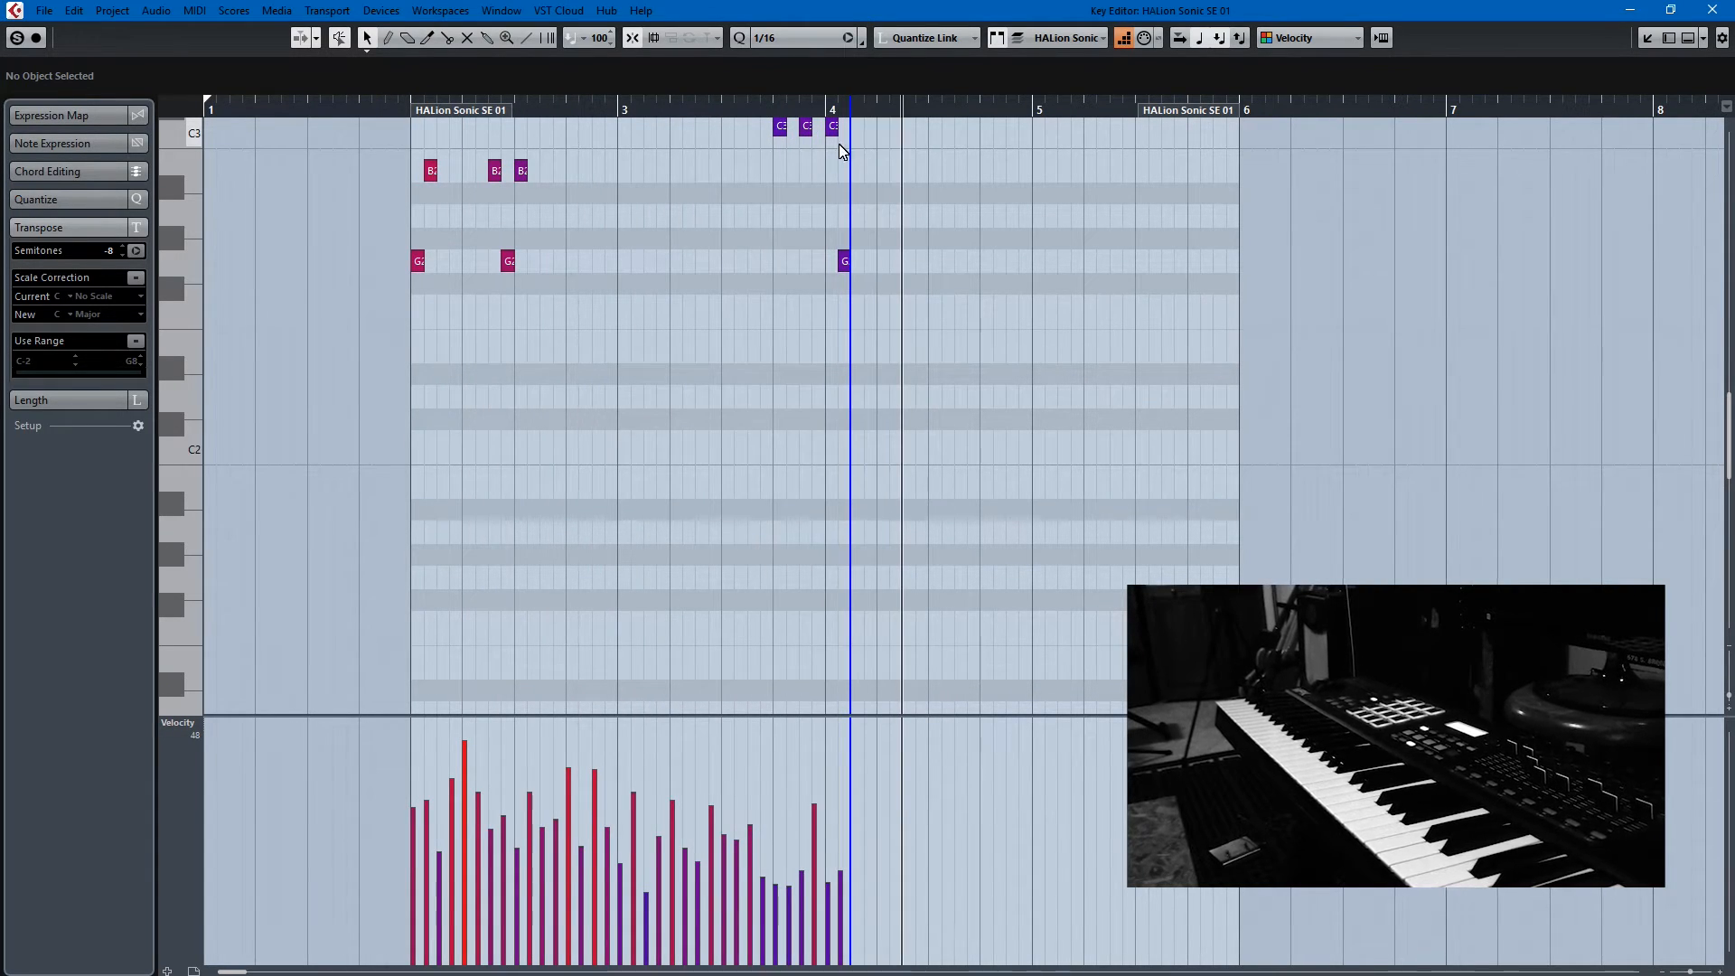
click(831, 124)
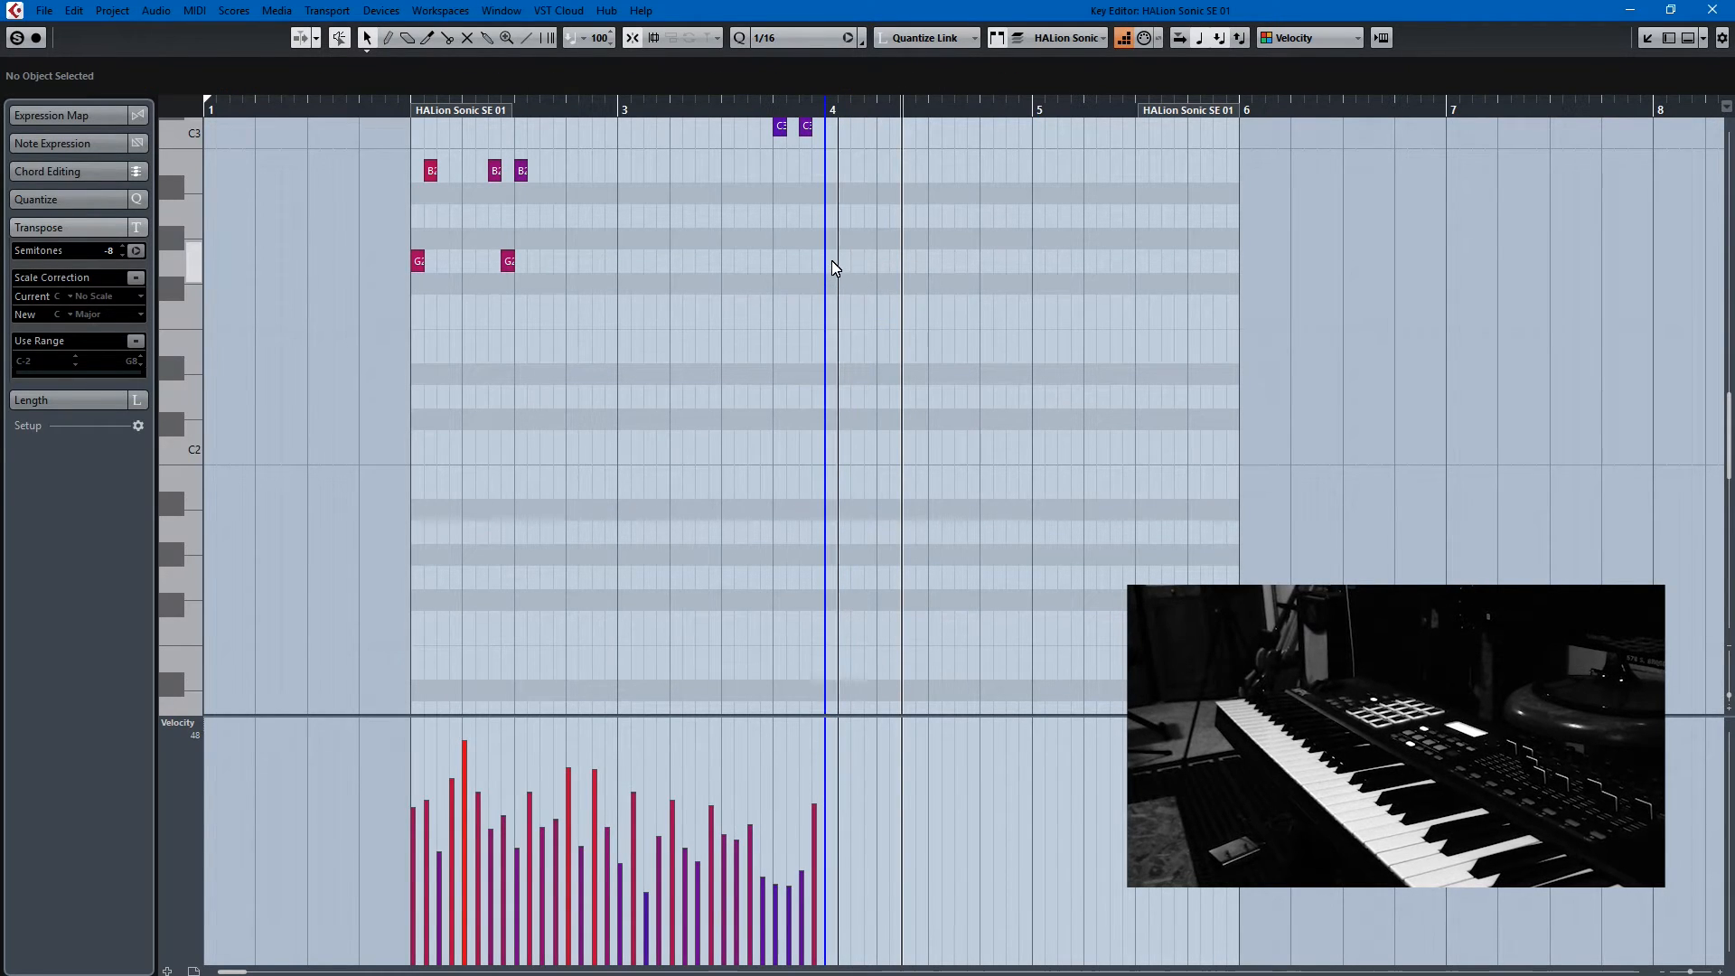
click(832, 260)
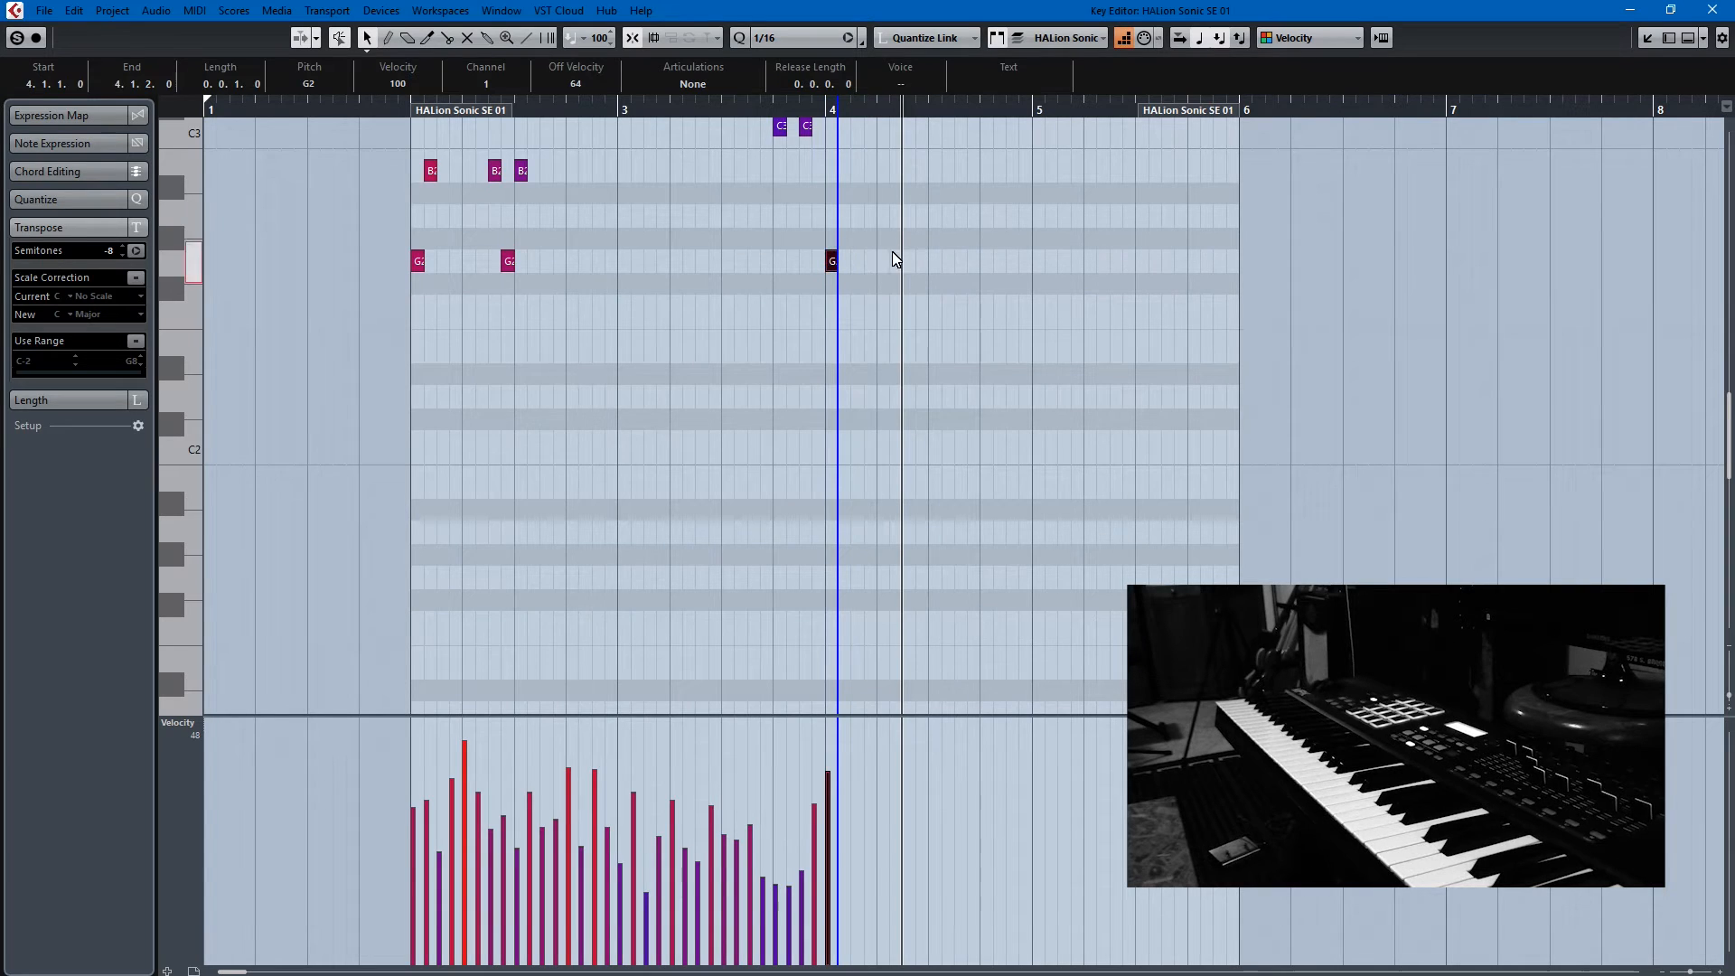
Set the step length to 1/8 and step-record eighth notes from bar 4 to bar 6.
click(824, 36)
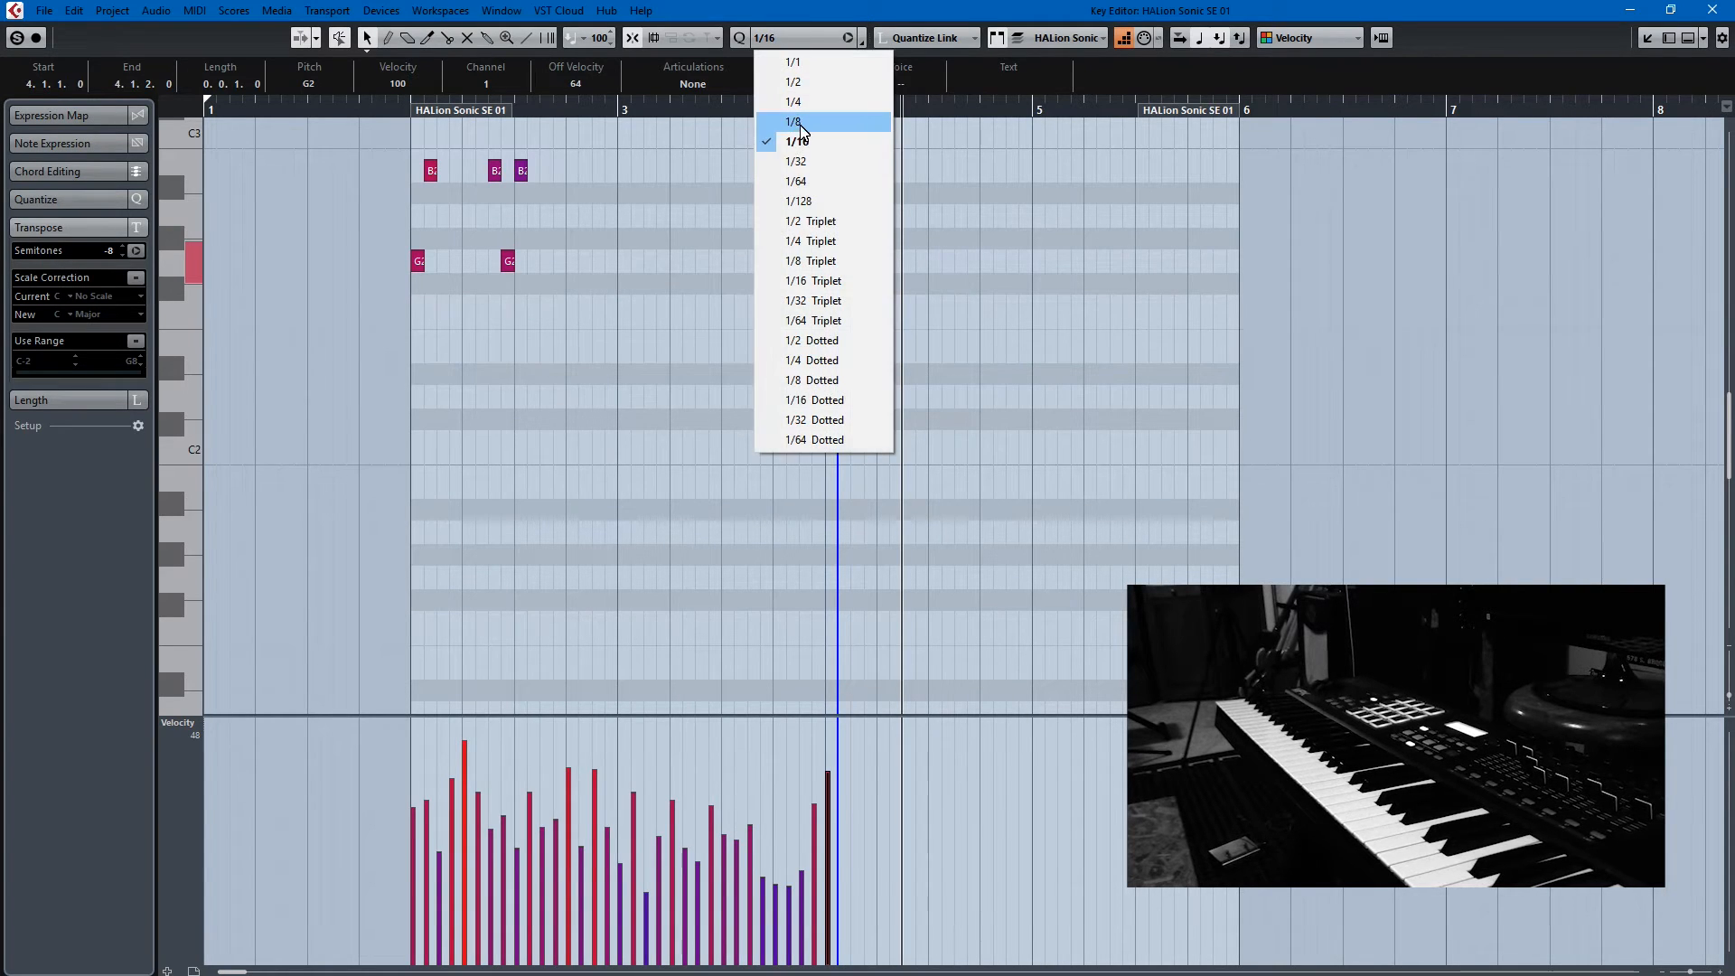
click(792, 121)
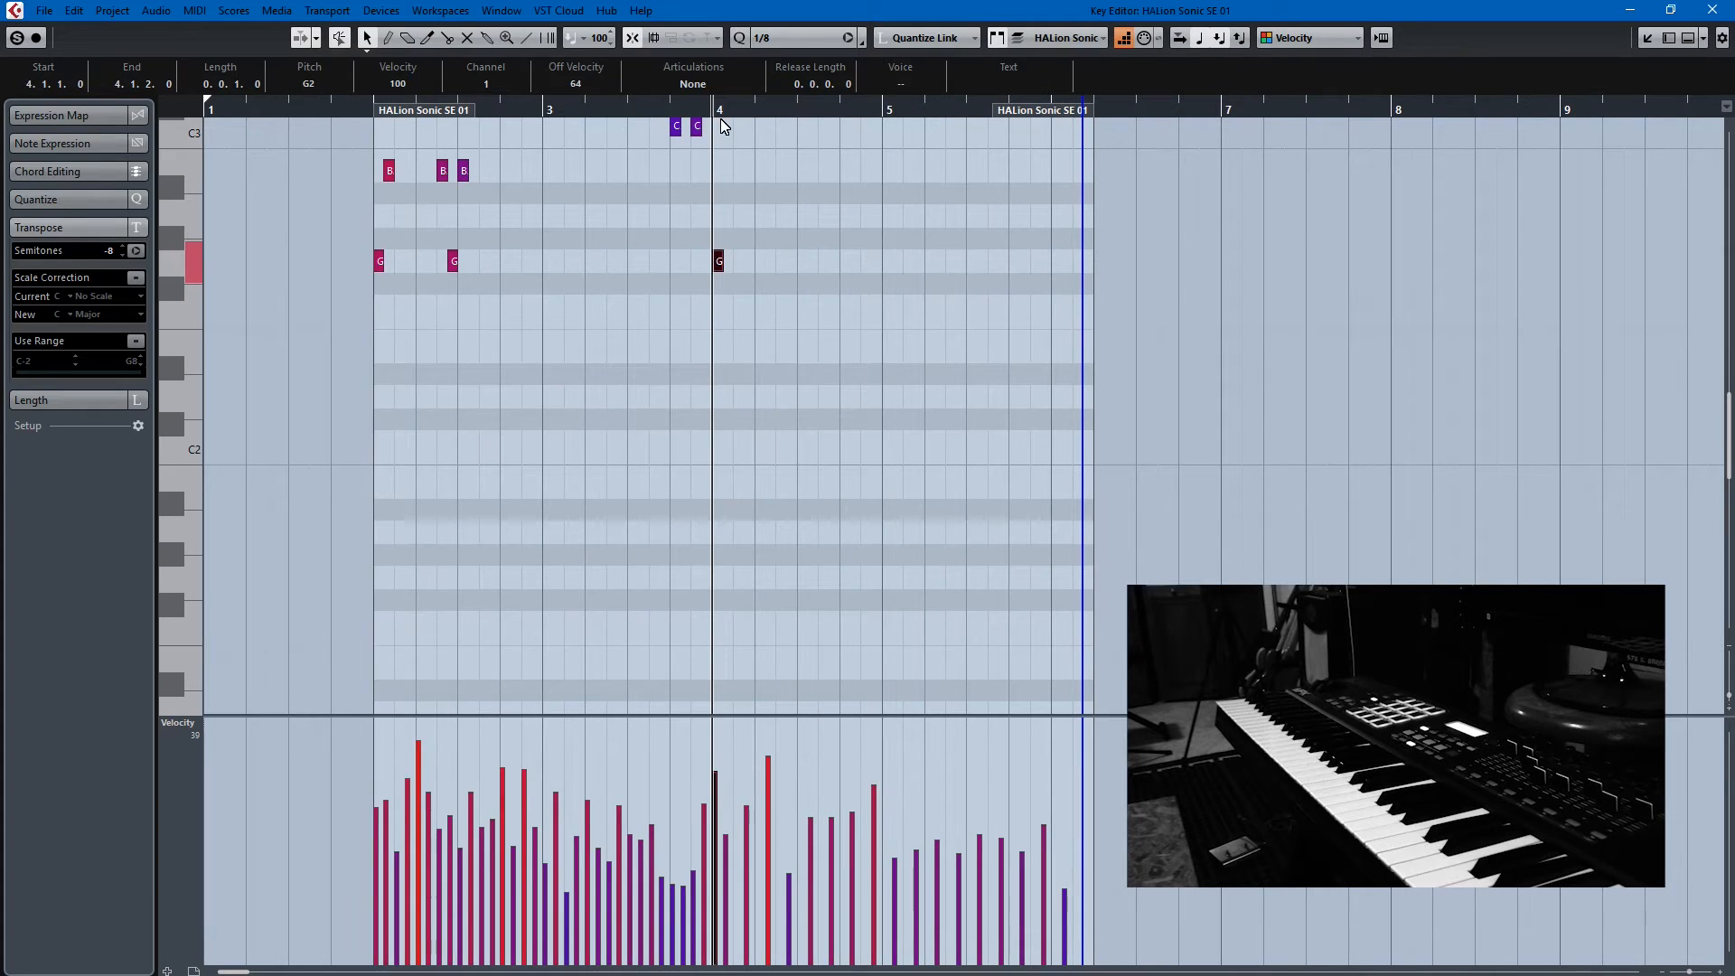
click(761, 36)
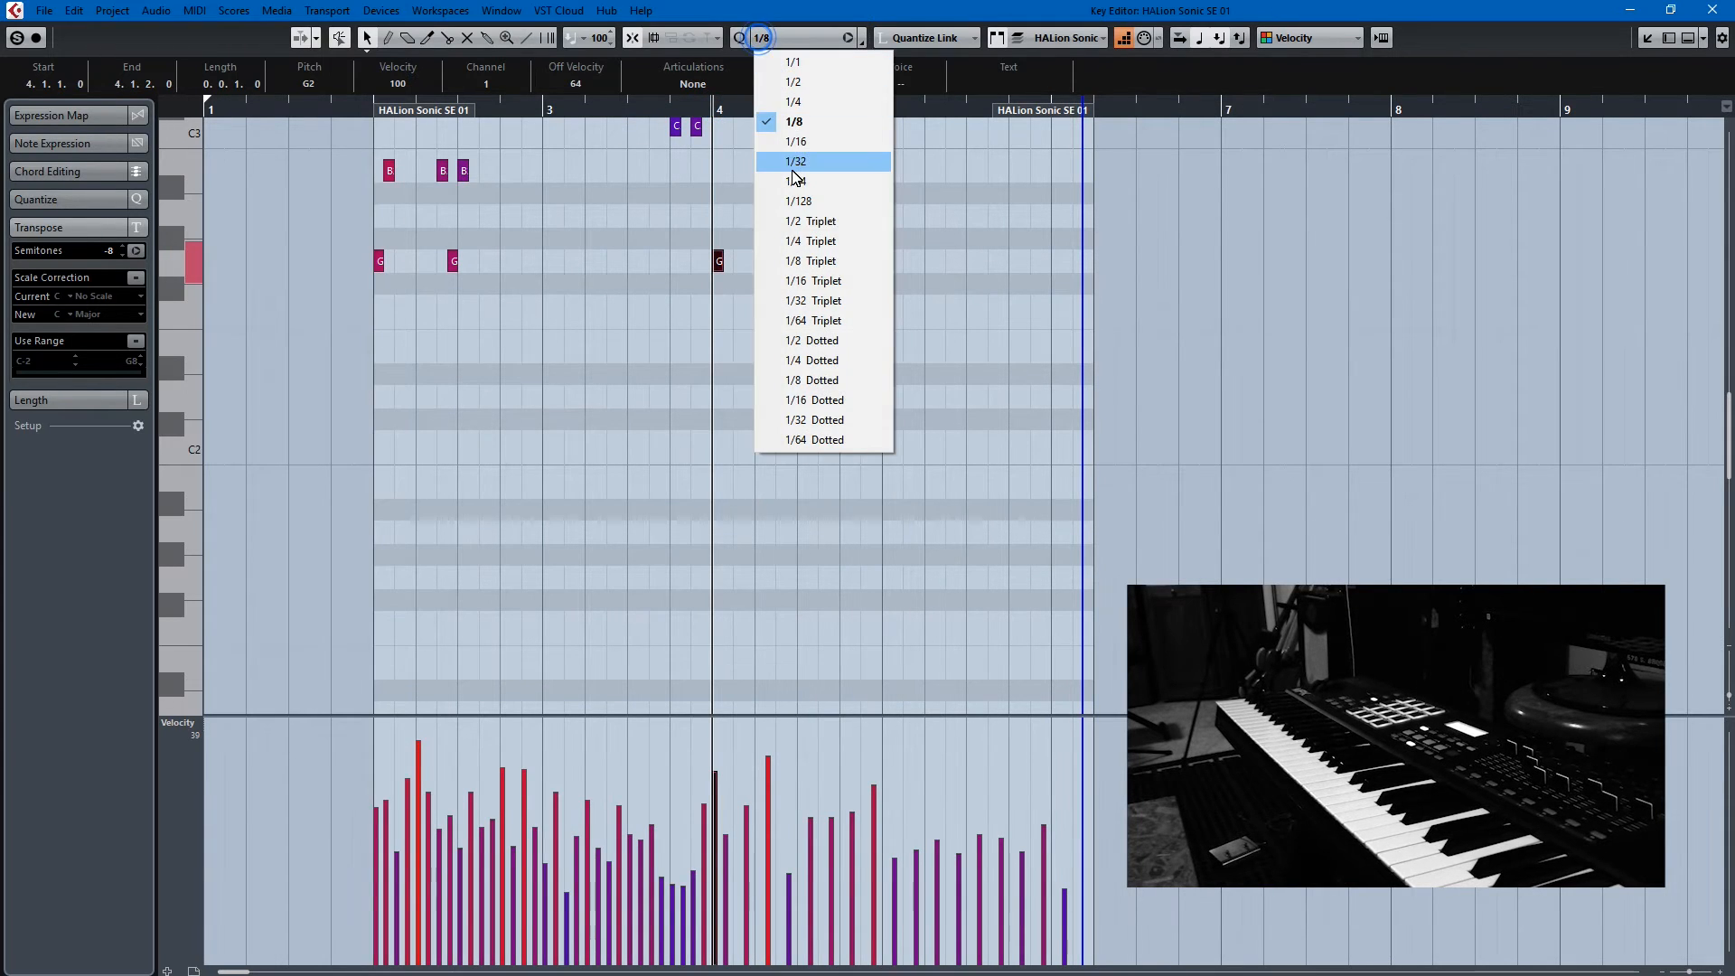
Set the step length to 1/4 and step-record quarter notes G2, D3, E3, C3, B2 into bar 9.
click(792, 101)
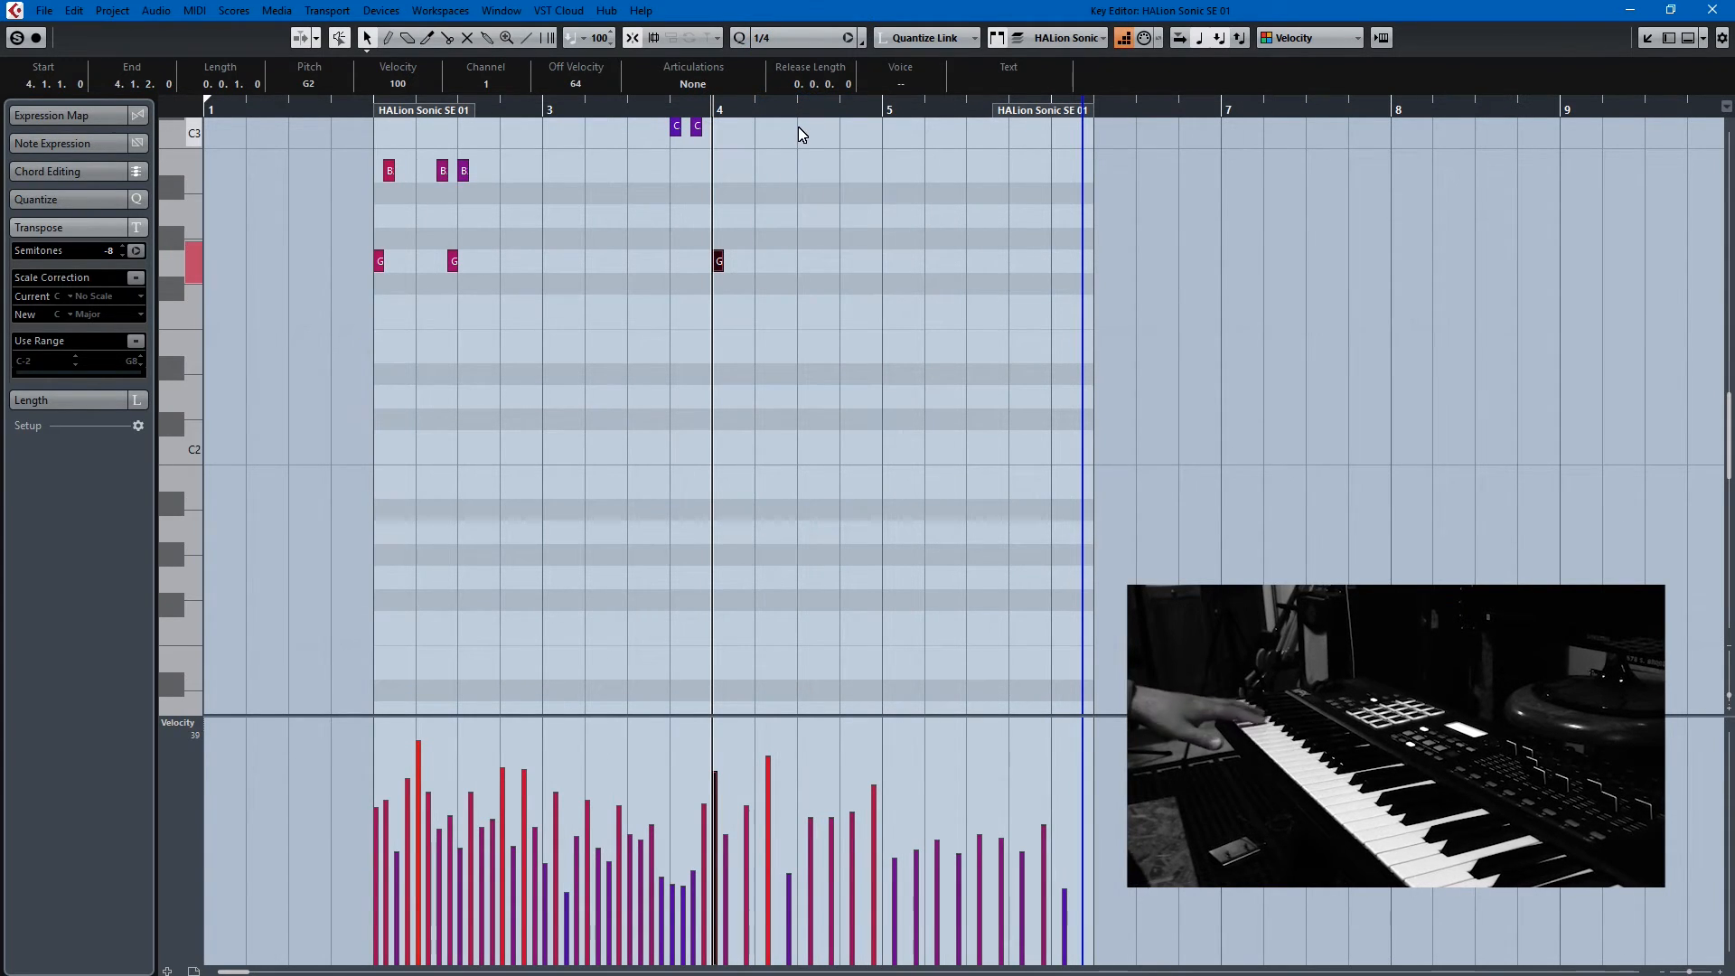
mouse_move(772, 181)
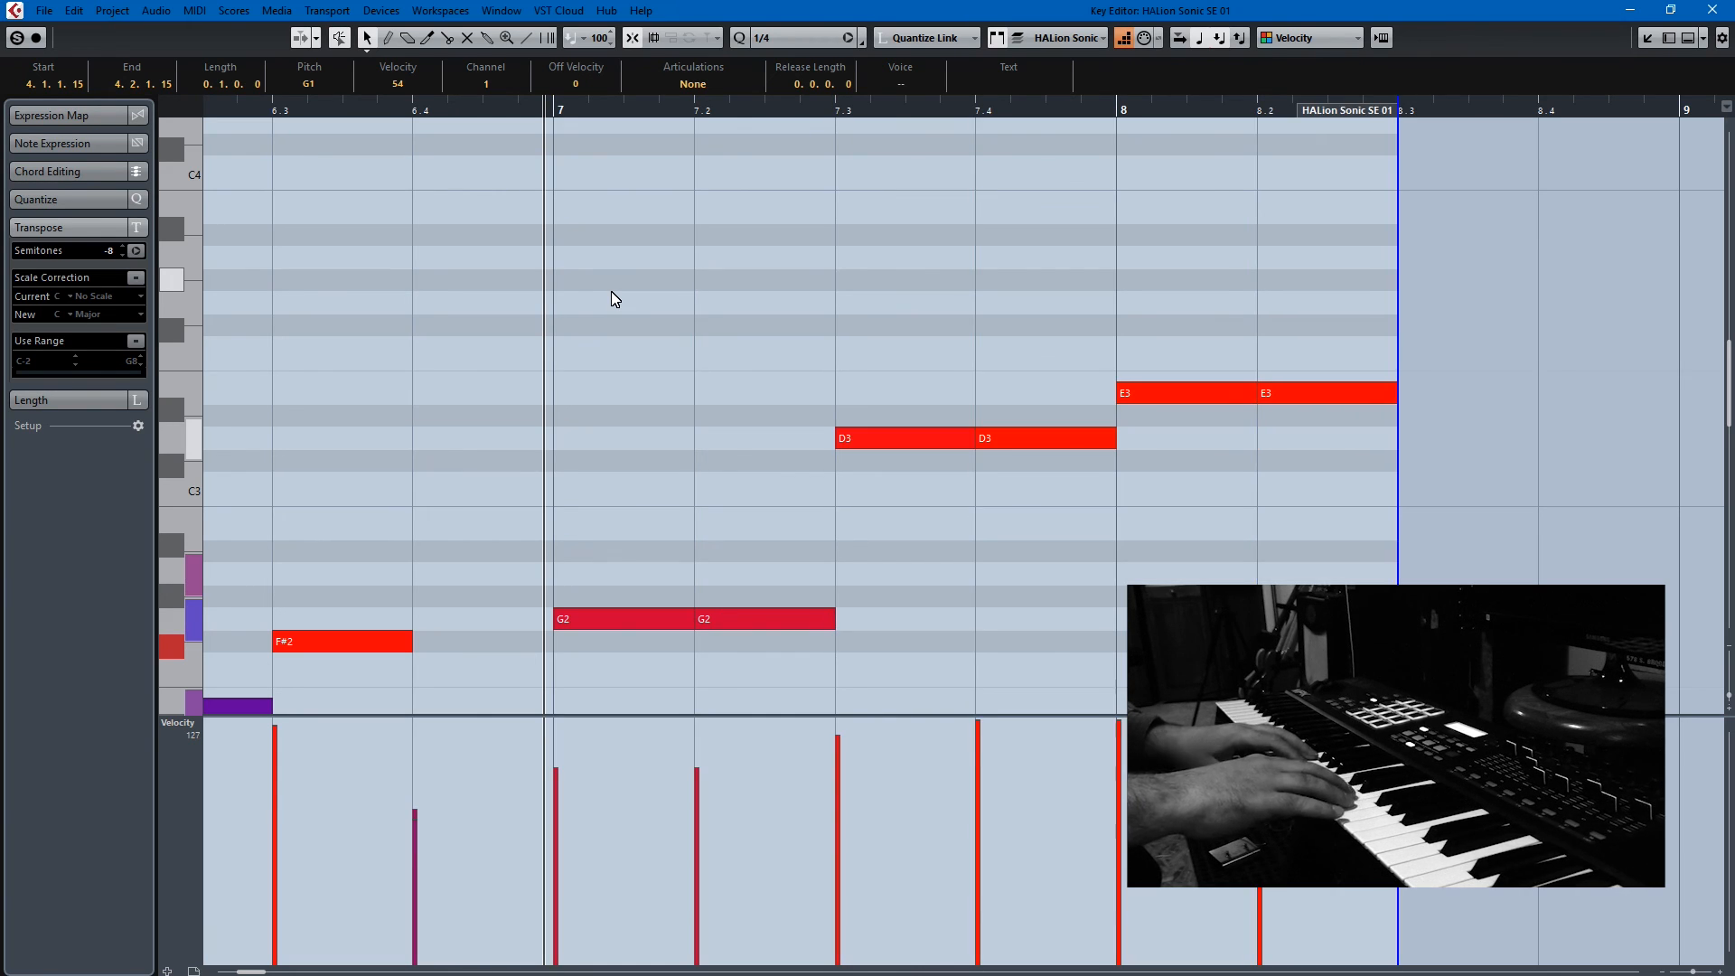
scroll(right, 3)
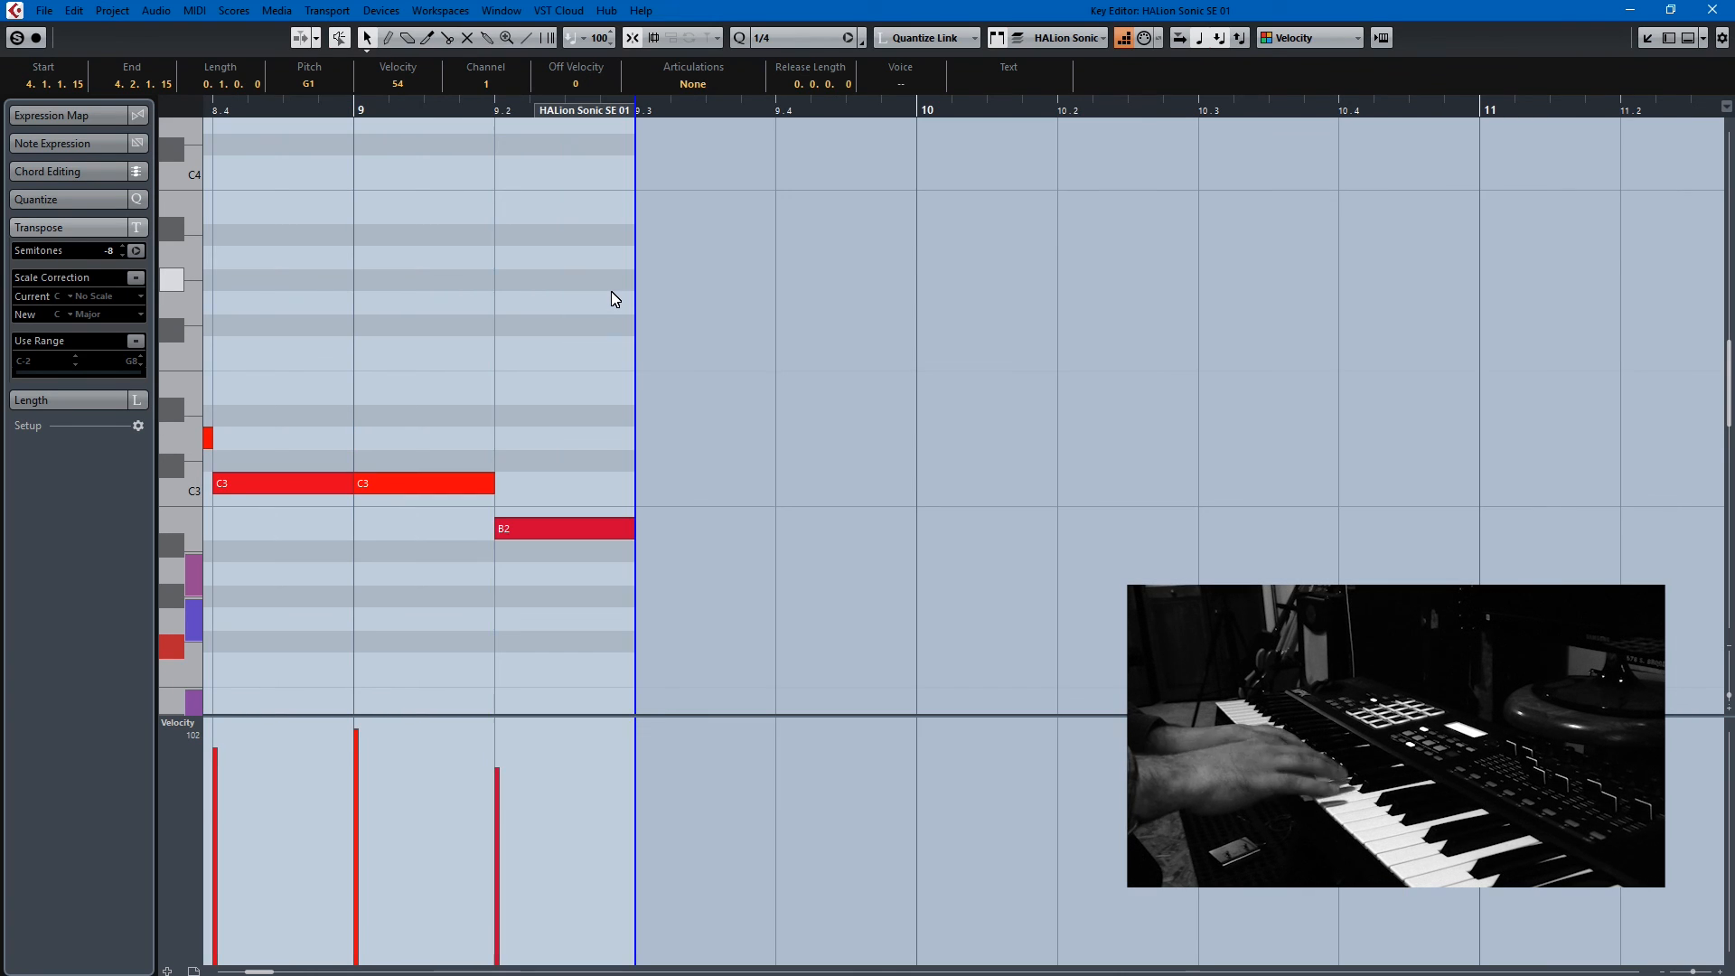